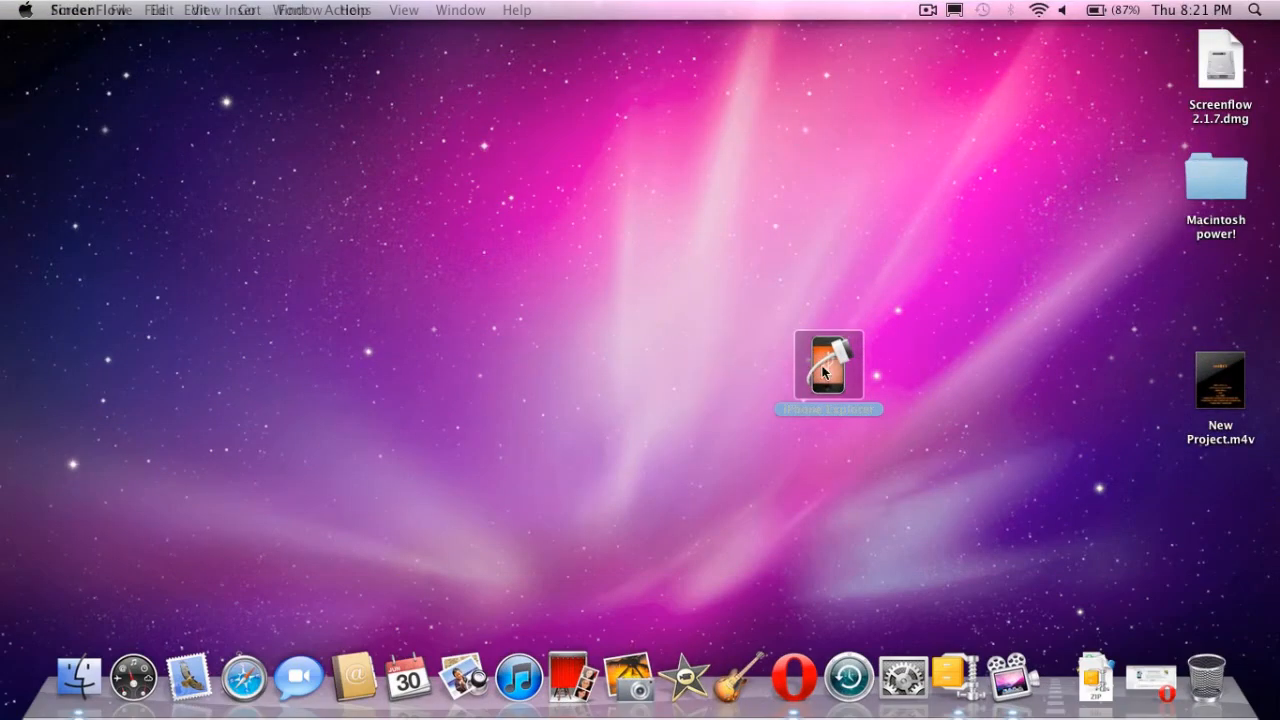
Launch iPhone Explorer from its desktop icon
{"action": "double_click", "coordinate": [828, 364]}
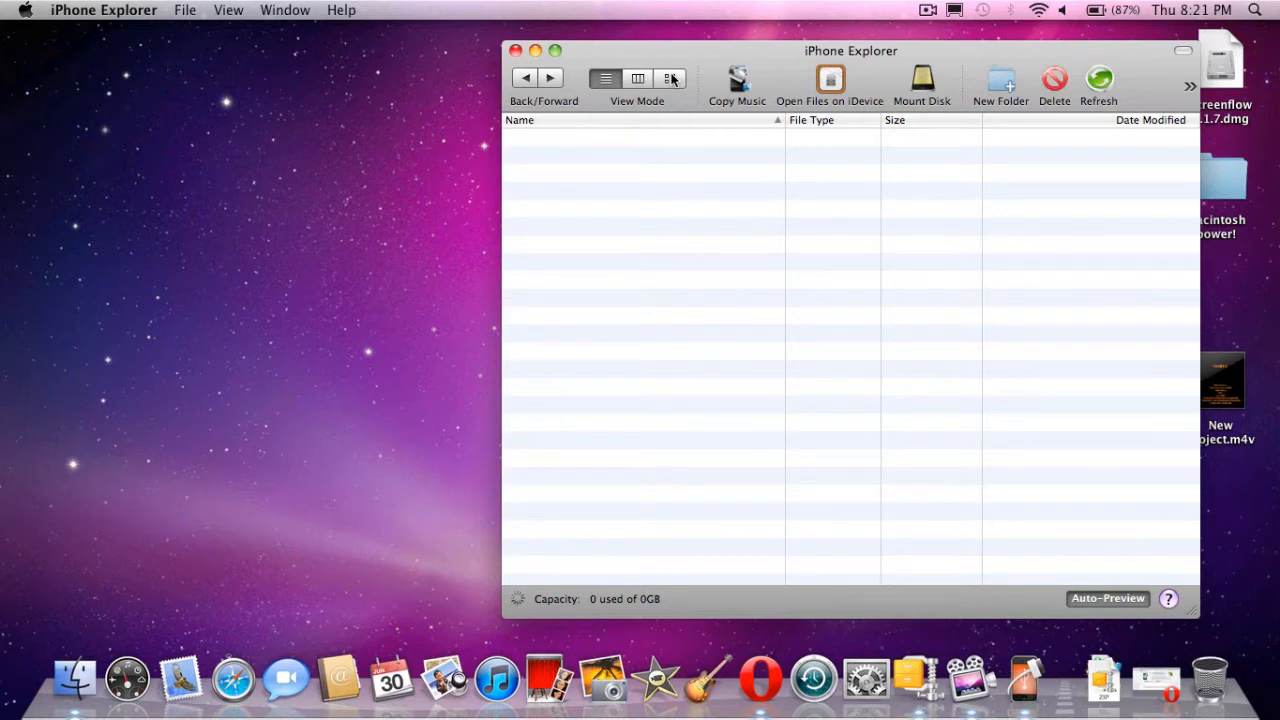
Show the iPod contents as large icons and browse into Root, then Library
{"action": "left_click", "coordinate": [668, 78]}
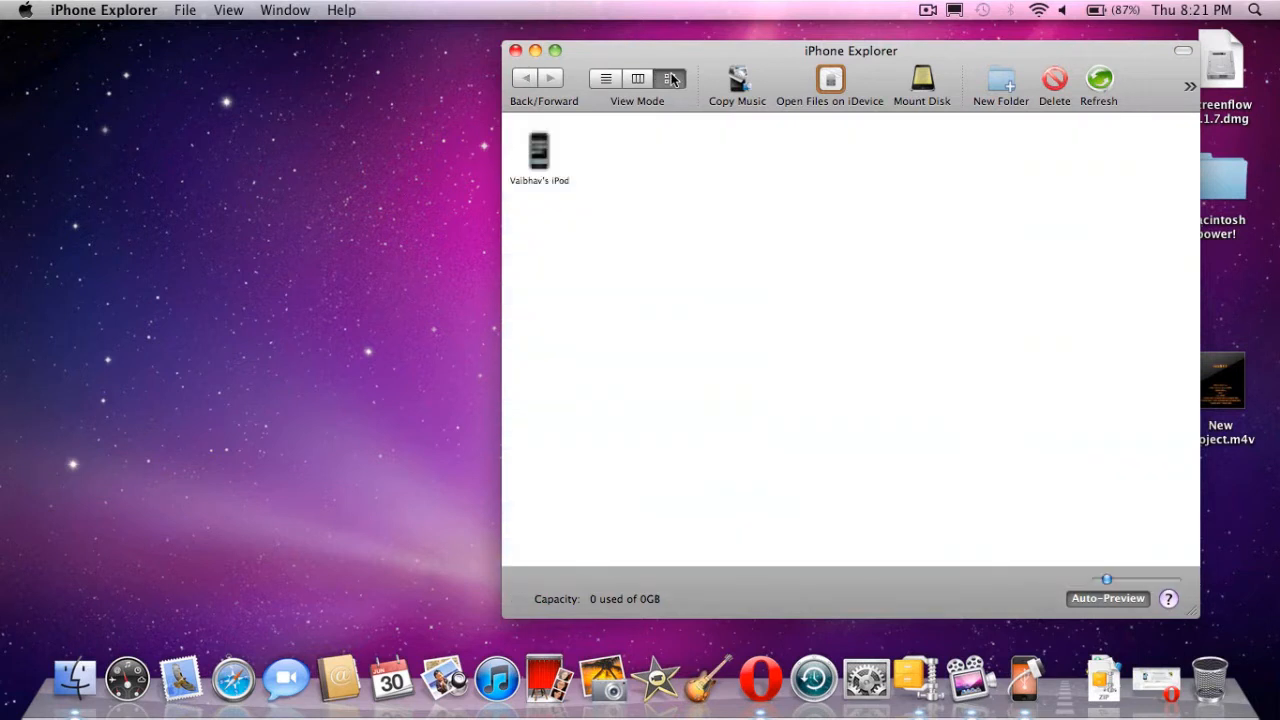
{"action": "double_click", "coordinate": [540, 152]}
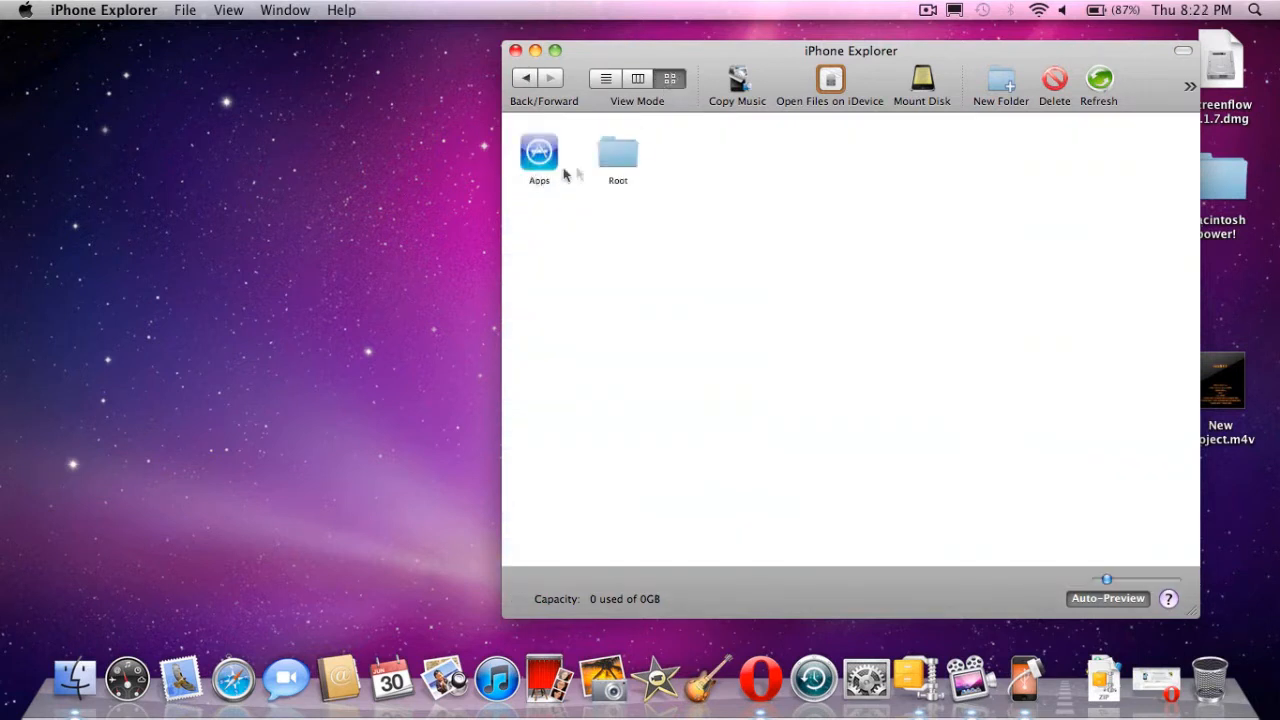
{"action": "double_click", "coordinate": [618, 156]}
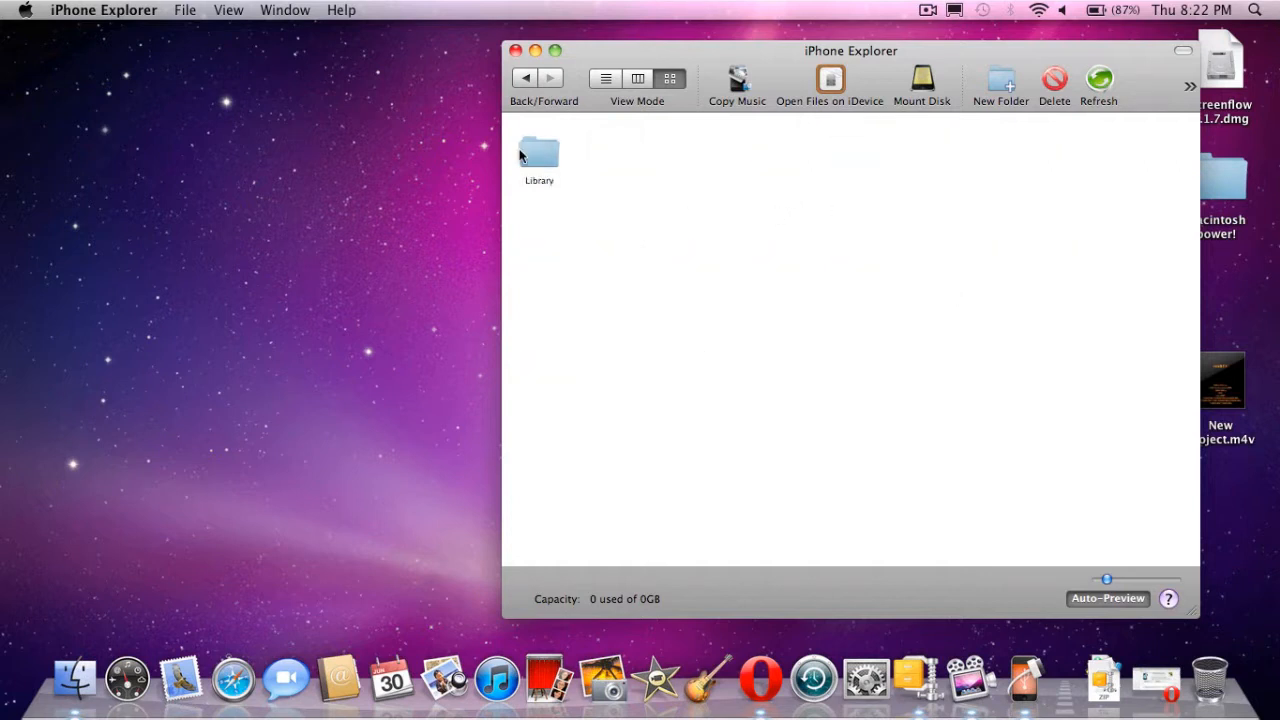
{"action": "double_click", "coordinate": [540, 156]}
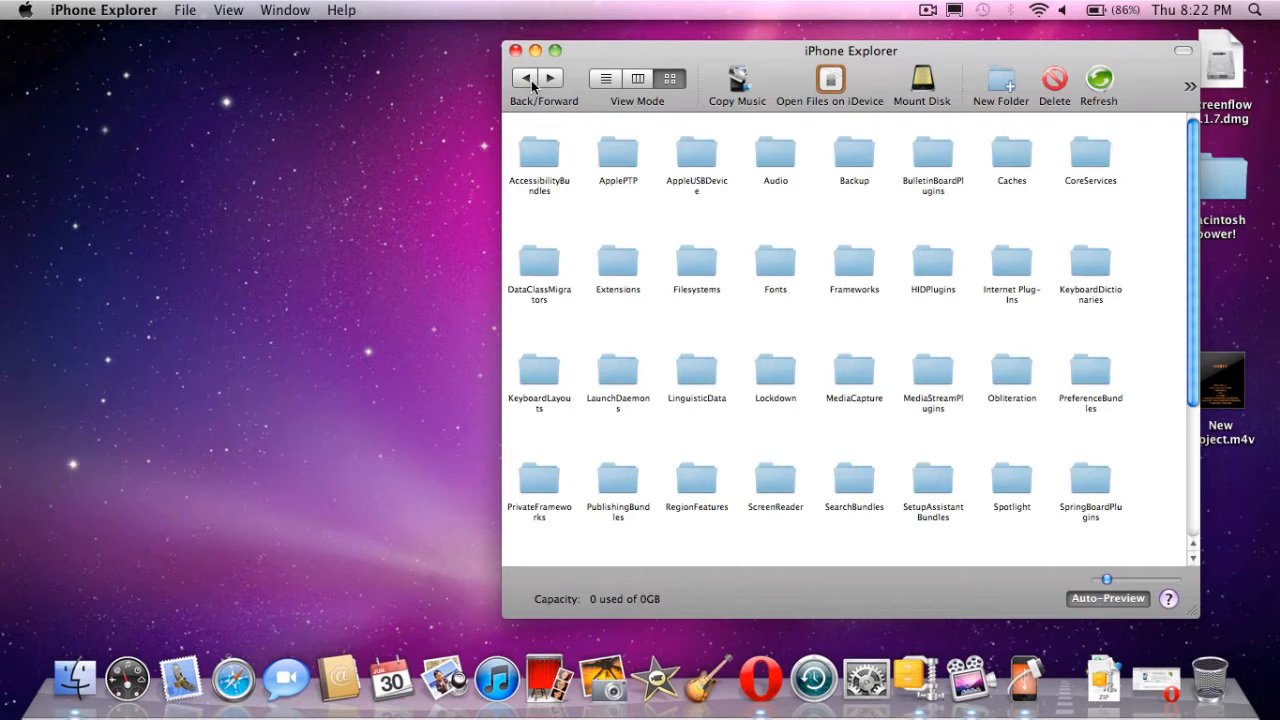
{"action": "mouse_move", "coordinate": [1092, 150]}
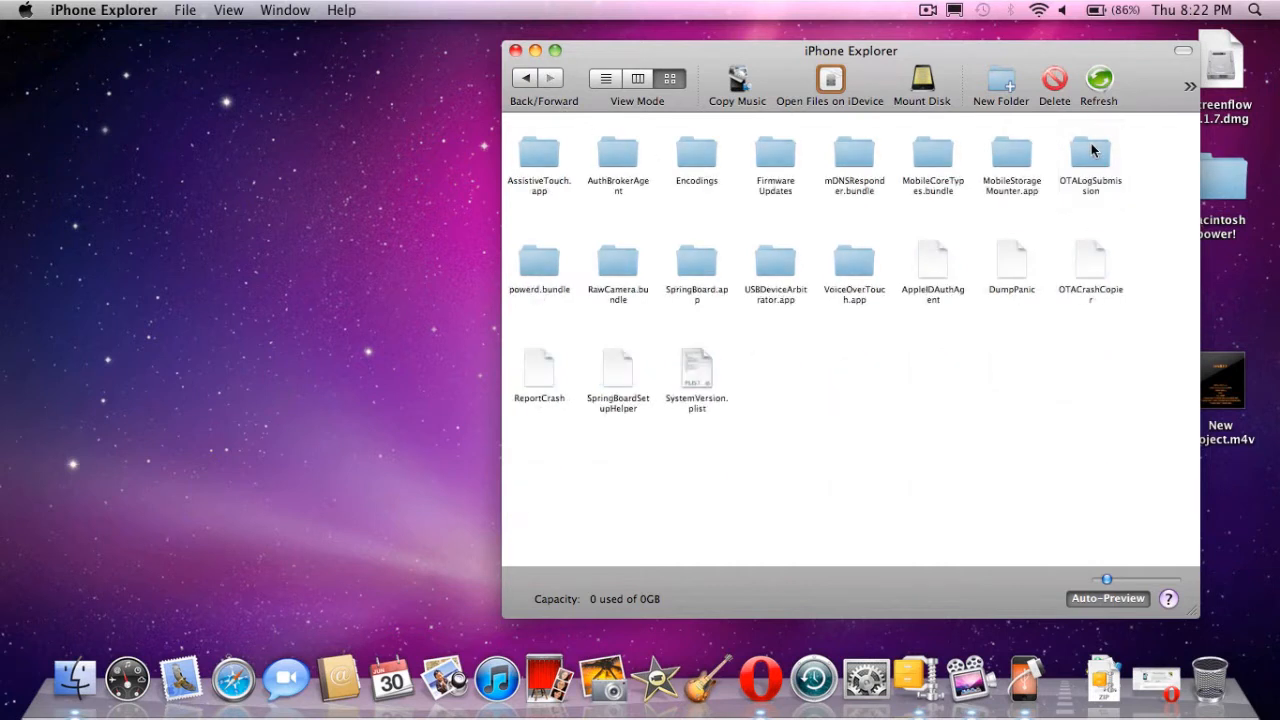
{"action": "mouse_move", "coordinate": [696, 398]}
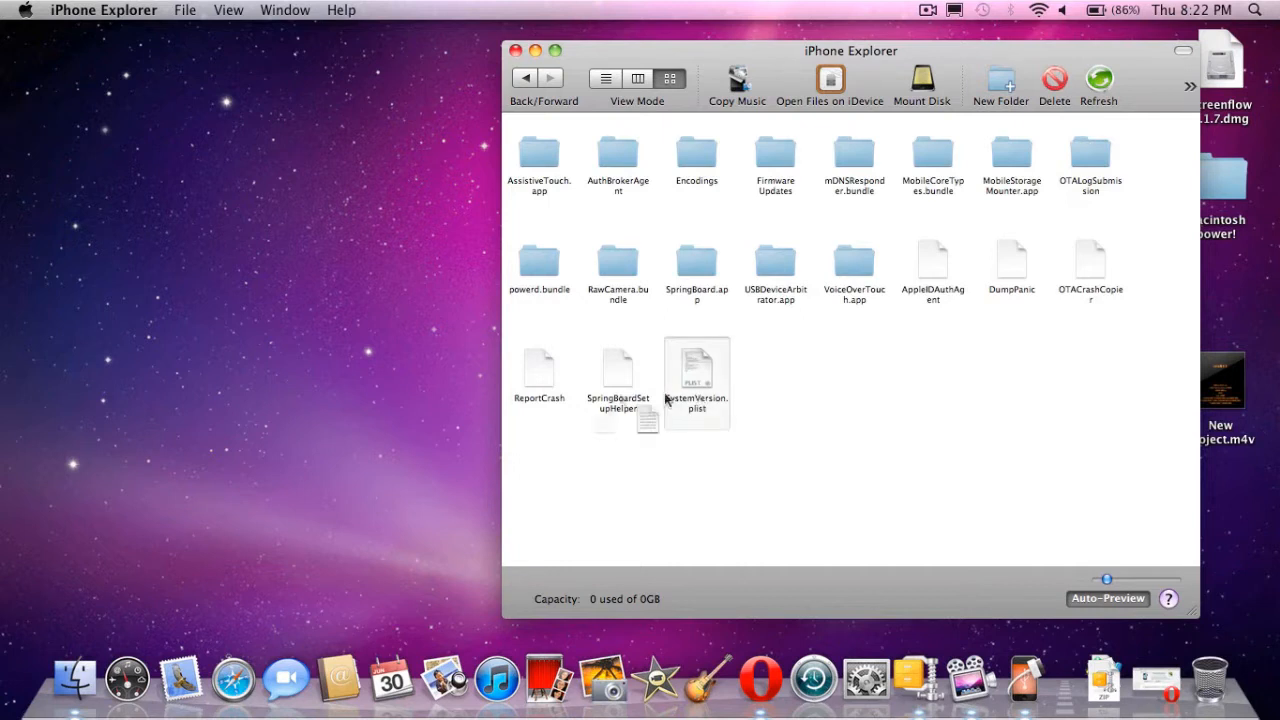
Copy SystemVersion.plist from the device onto the Mac desktop and select it
{"action": "left_click_drag", "start_coordinate": [696, 376], "coordinate": [1224, 520]}
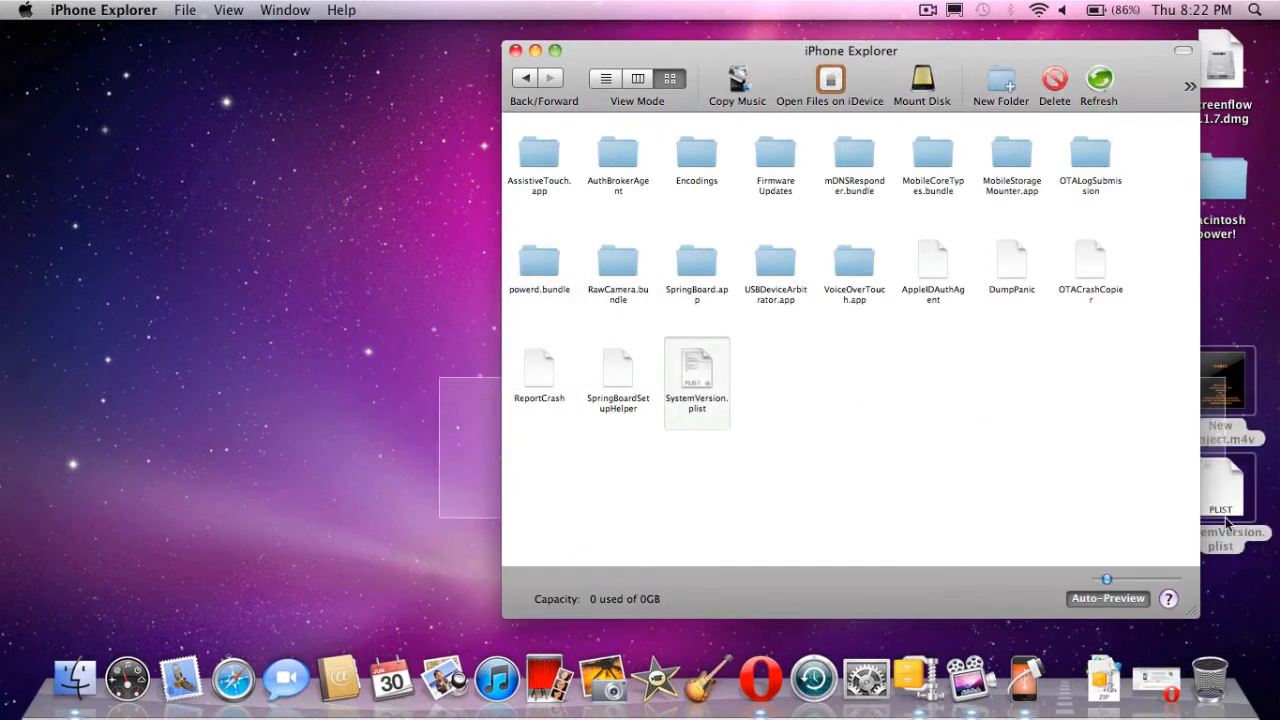
{"action": "left_click", "coordinate": [324, 324]}
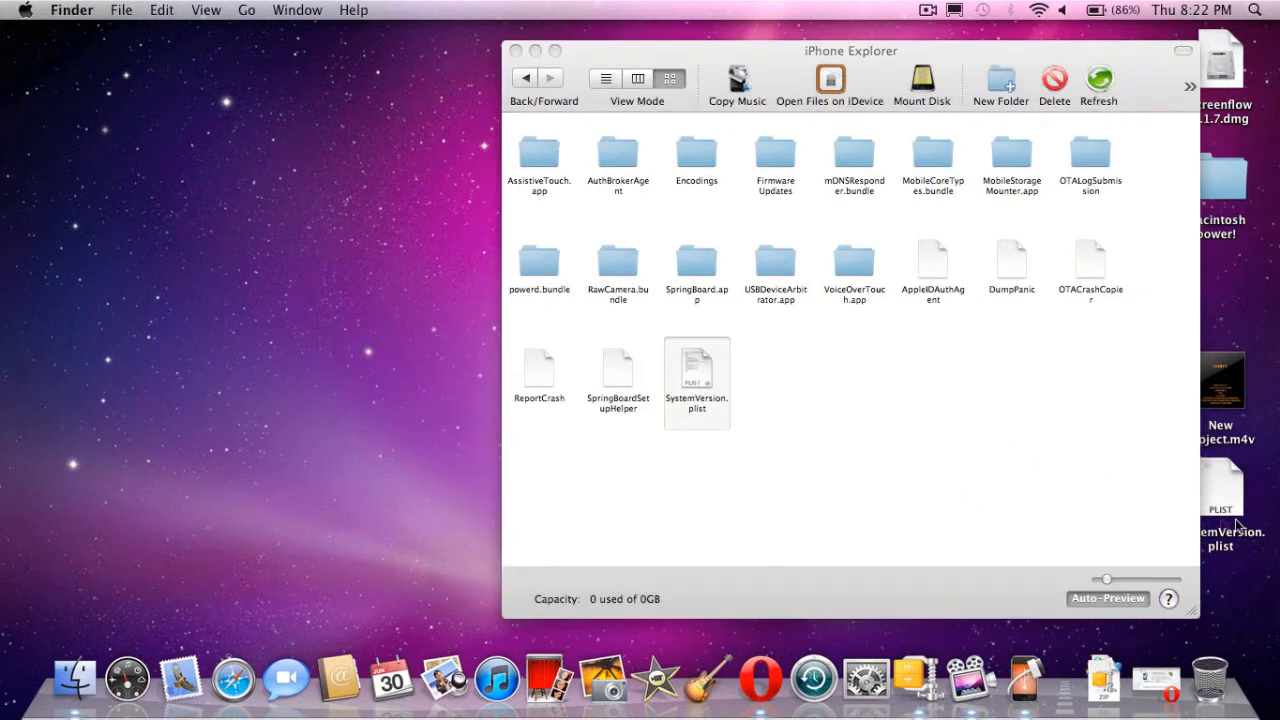
{"action": "mouse_move", "coordinate": [1260, 504]}
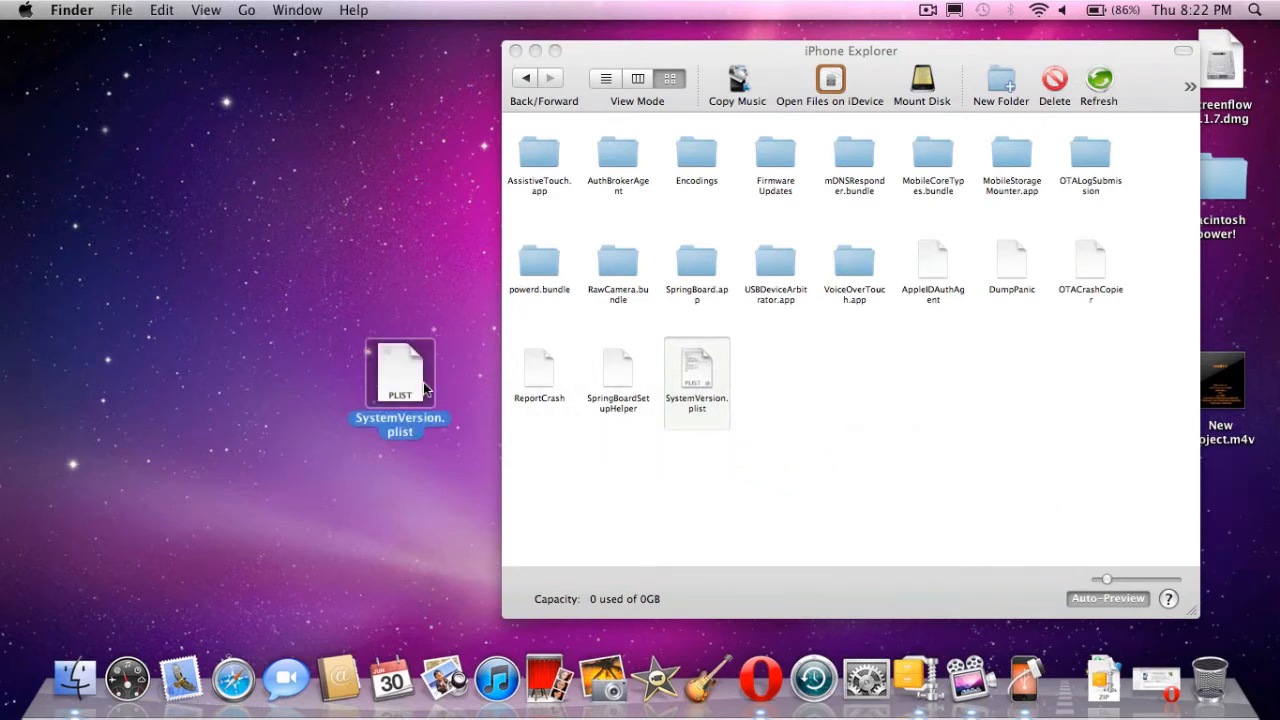
Delete the ProductVersion entry from SystemVersion.plist in PlistEdit Pro and save on closing
{"action": "double_click", "coordinate": [400, 372]}
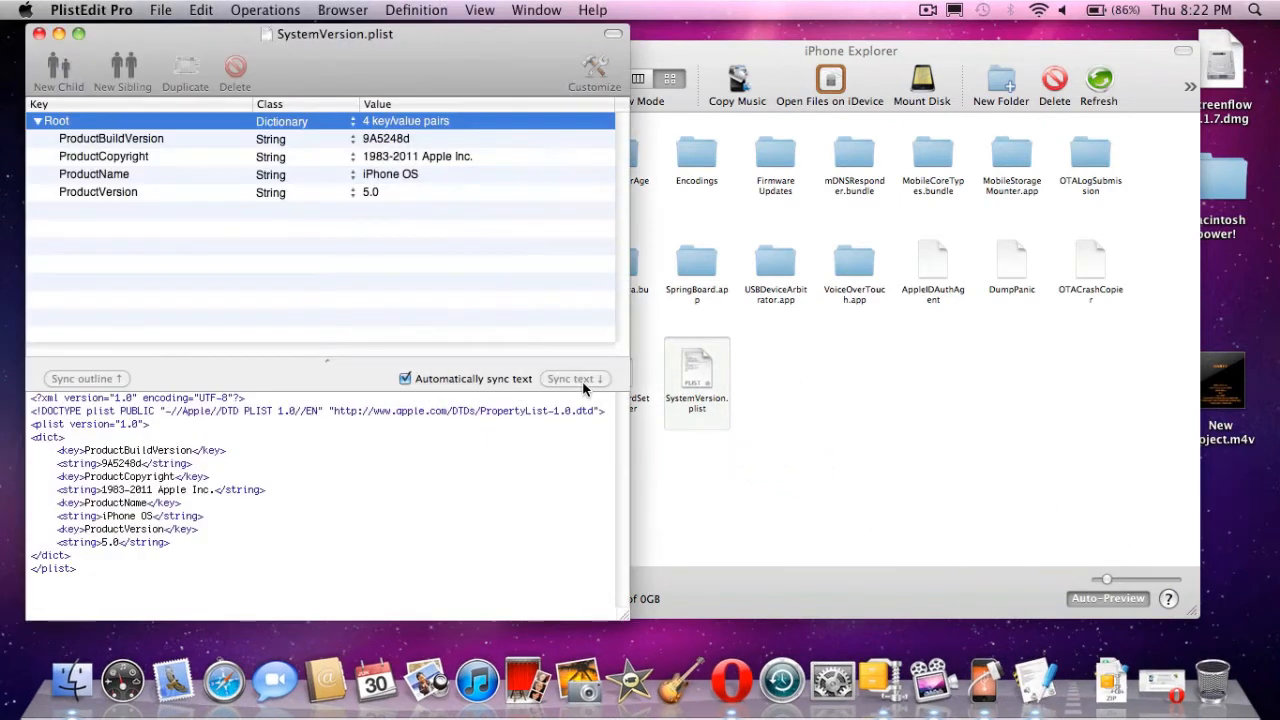
{"action": "left_click", "coordinate": [290, 192]}
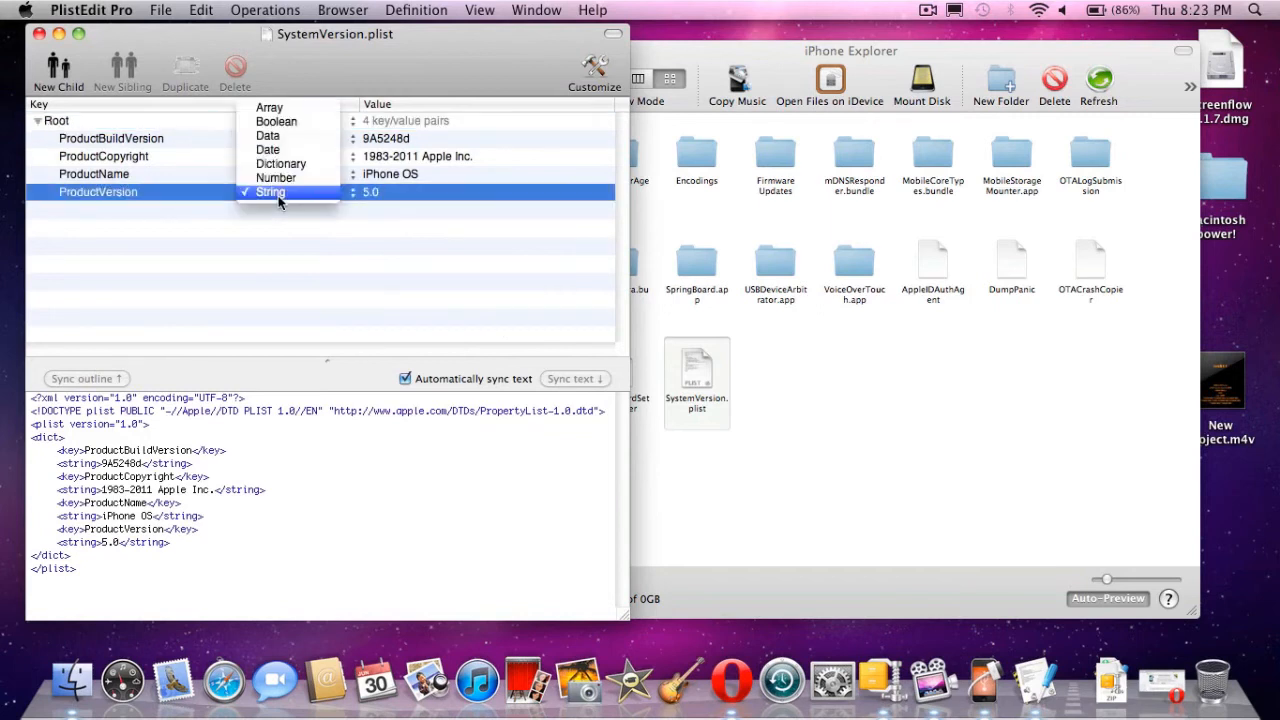
{"action": "left_click", "coordinate": [270, 192]}
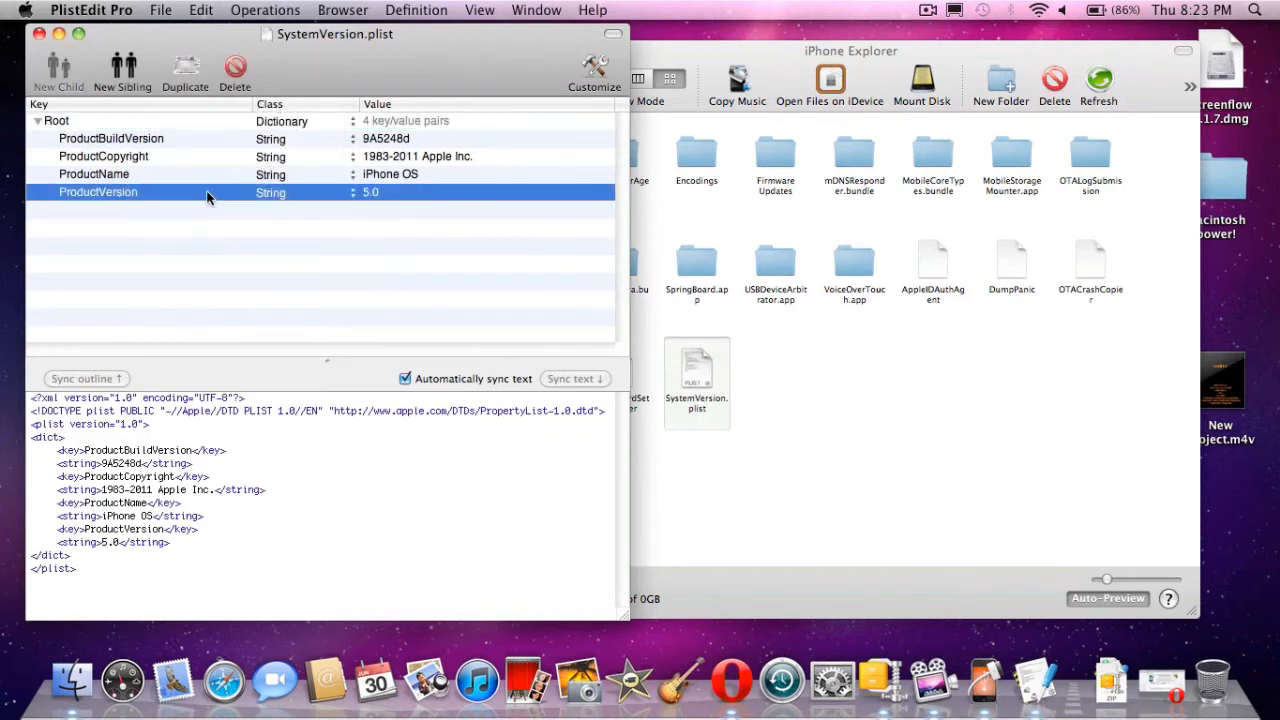
{"action": "right_click", "coordinate": [208, 192]}
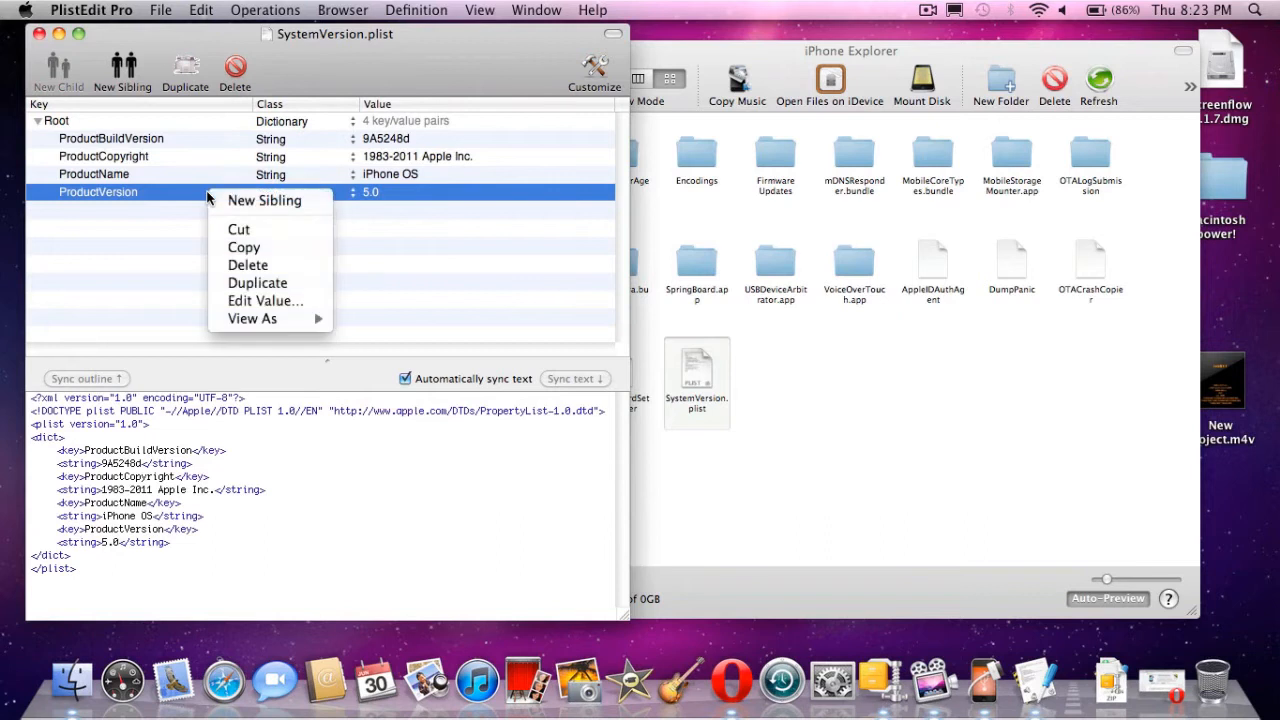
{"action": "mouse_move", "coordinate": [248, 264]}
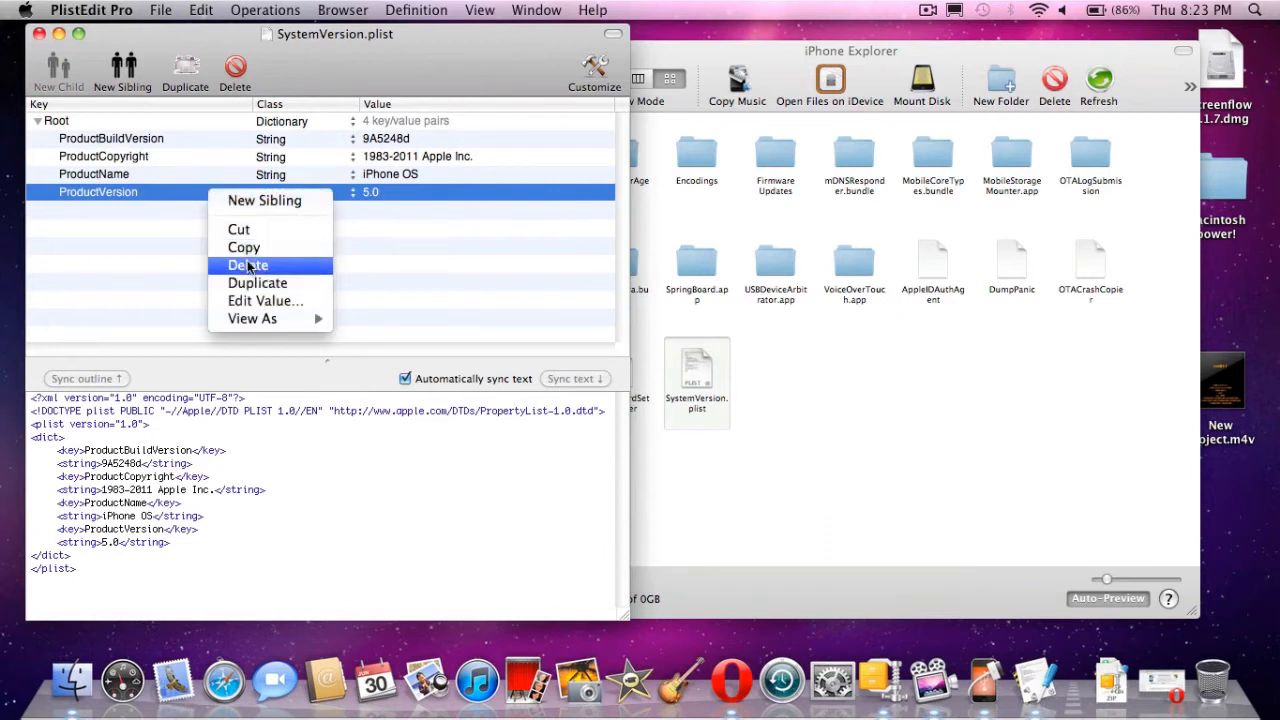
{"action": "left_click", "coordinate": [248, 264]}
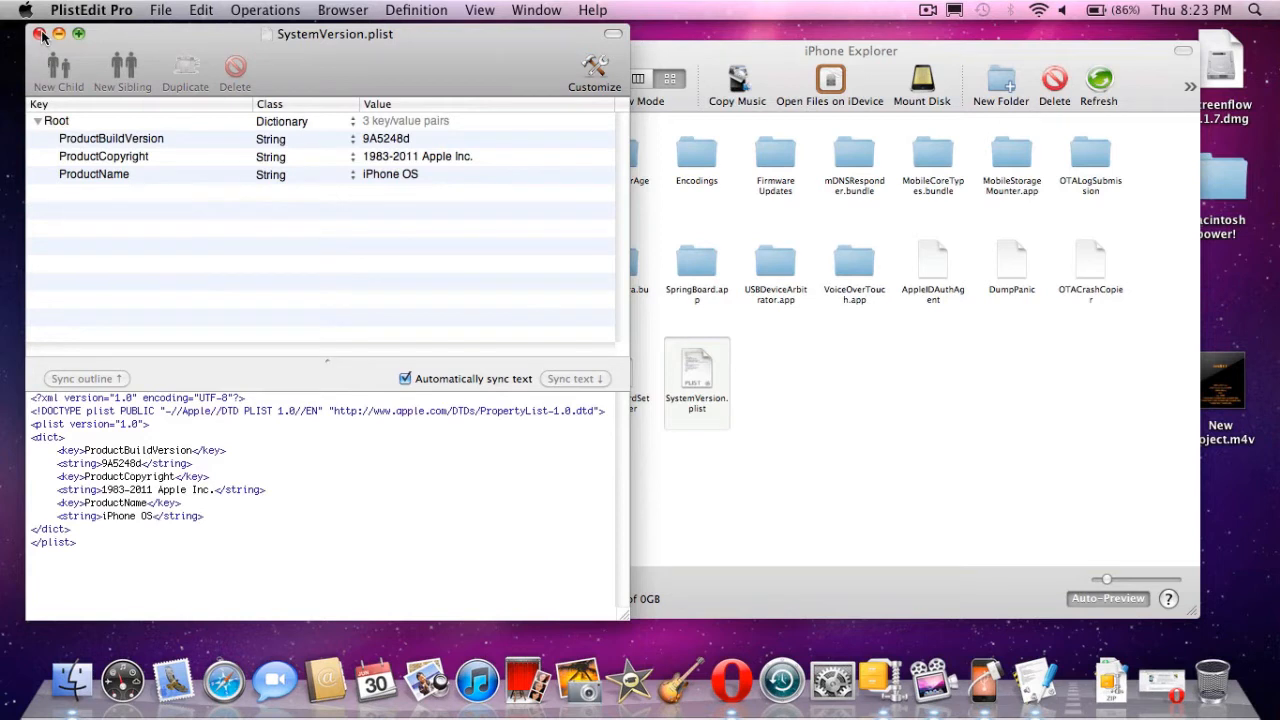
{"action": "left_click", "coordinate": [40, 32]}
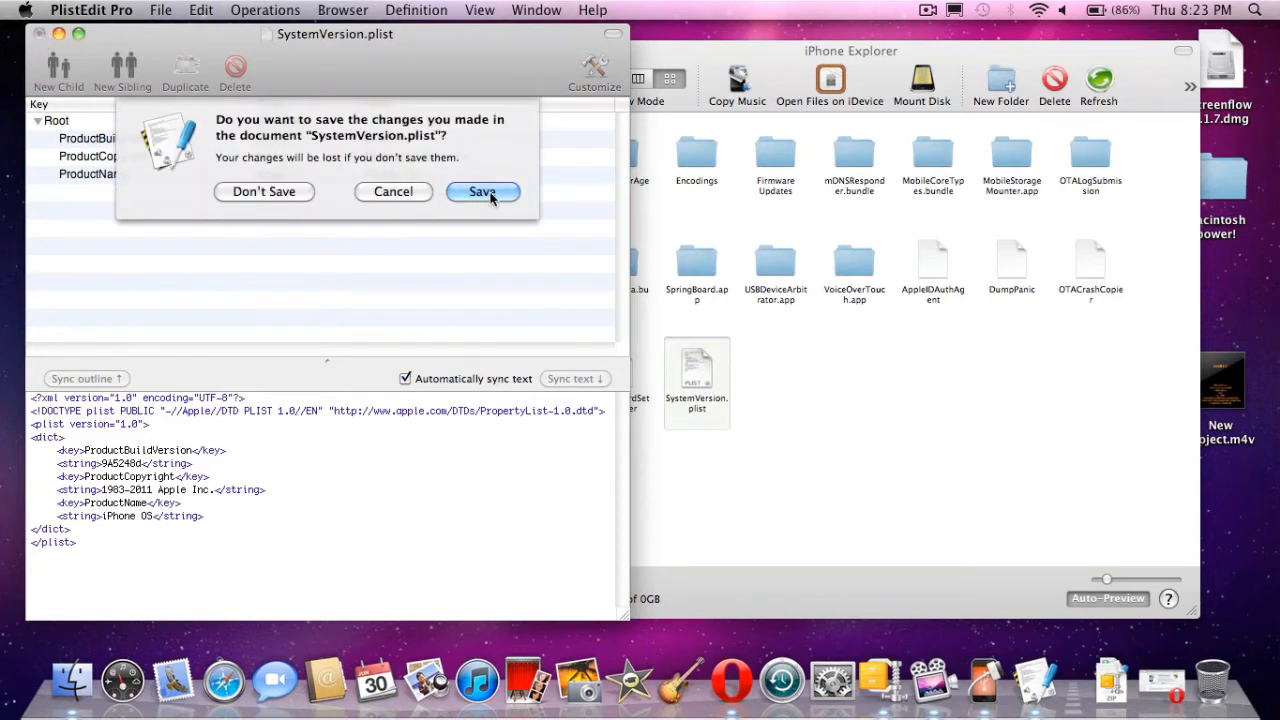
{"action": "left_click", "coordinate": [482, 192]}
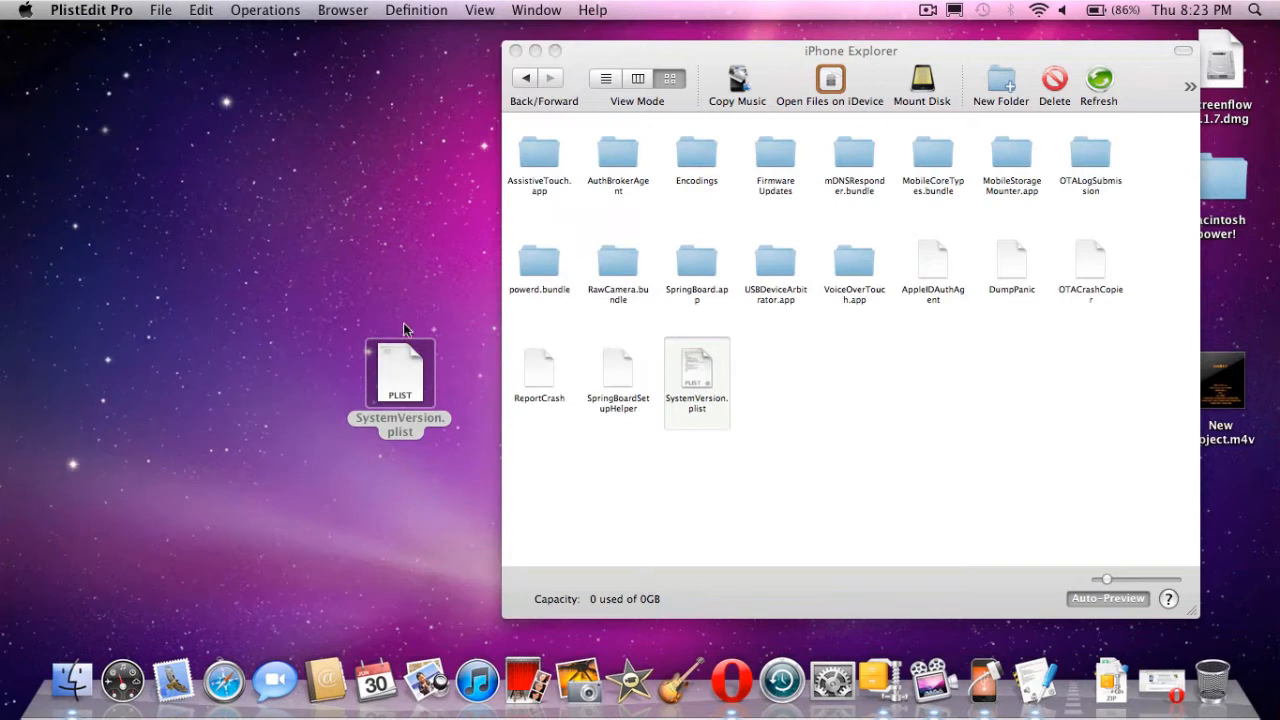
Copy the edited SystemVersion.plist back over the device's original and quit iPhone Explorer
{"action": "left_click", "coordinate": [400, 390]}
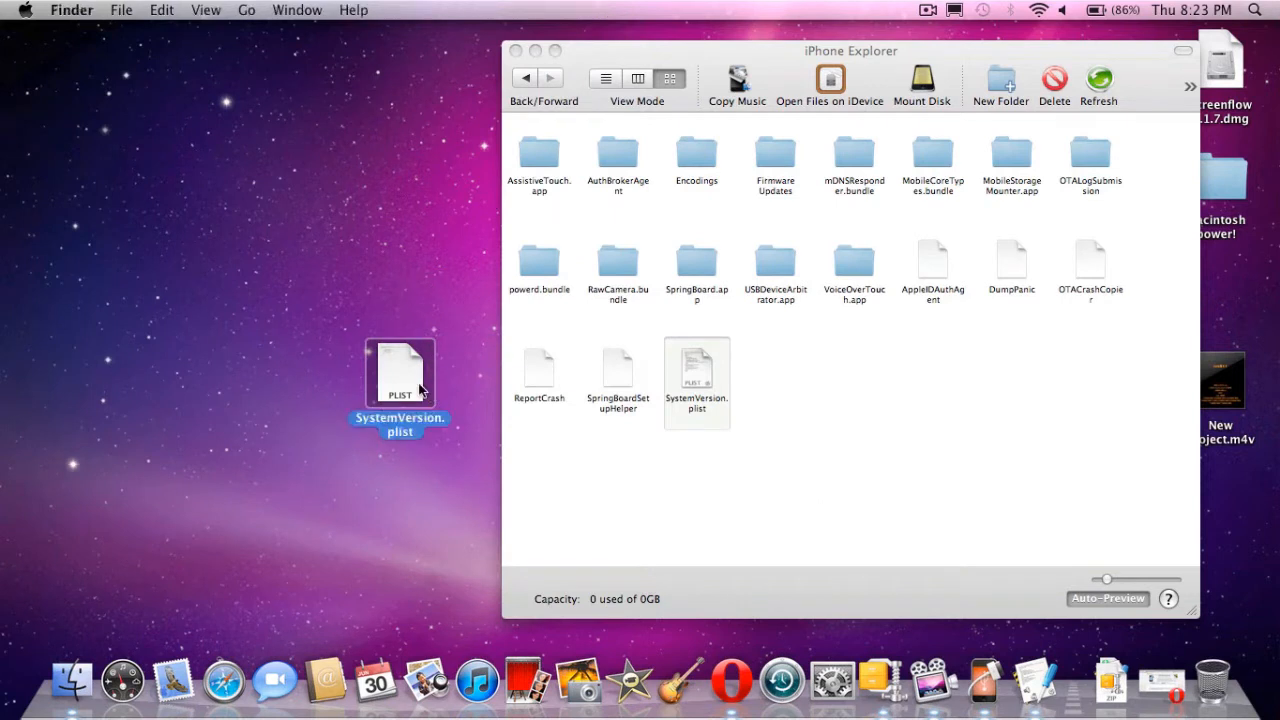
{"action": "left_click_drag", "start_coordinate": [400, 376], "coordinate": [696, 380]}
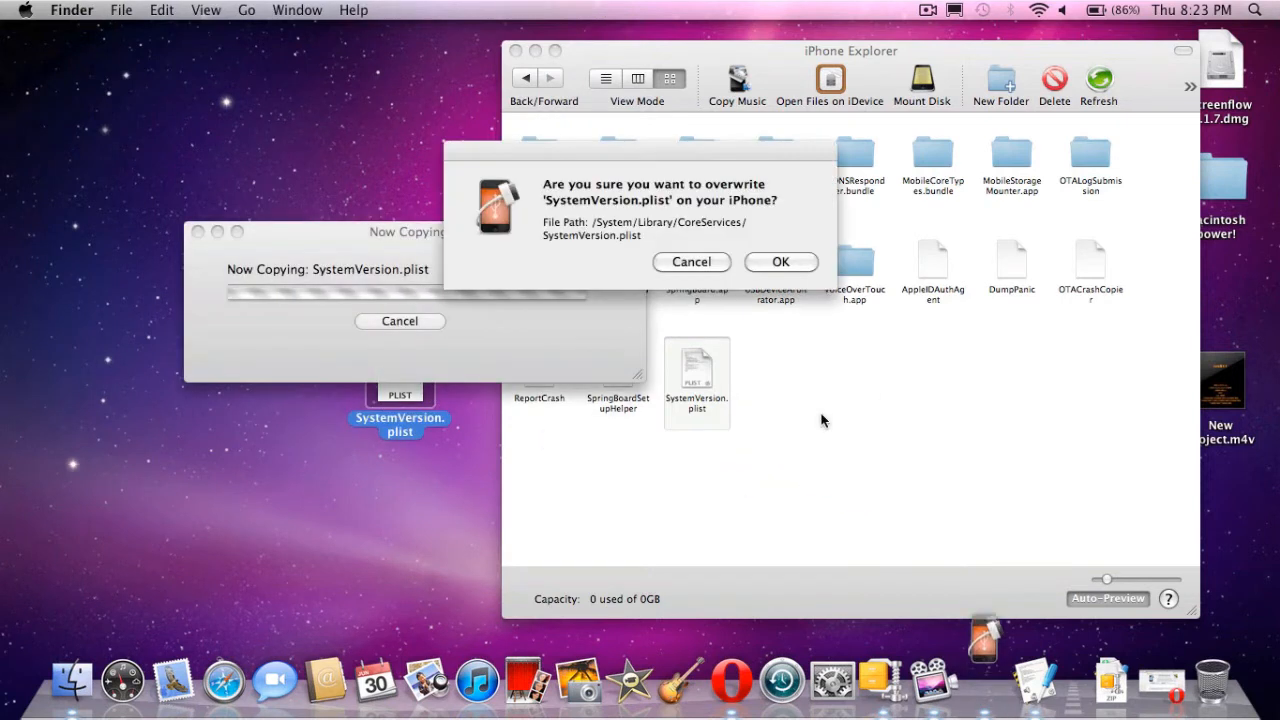
{"action": "left_click", "coordinate": [780, 260]}
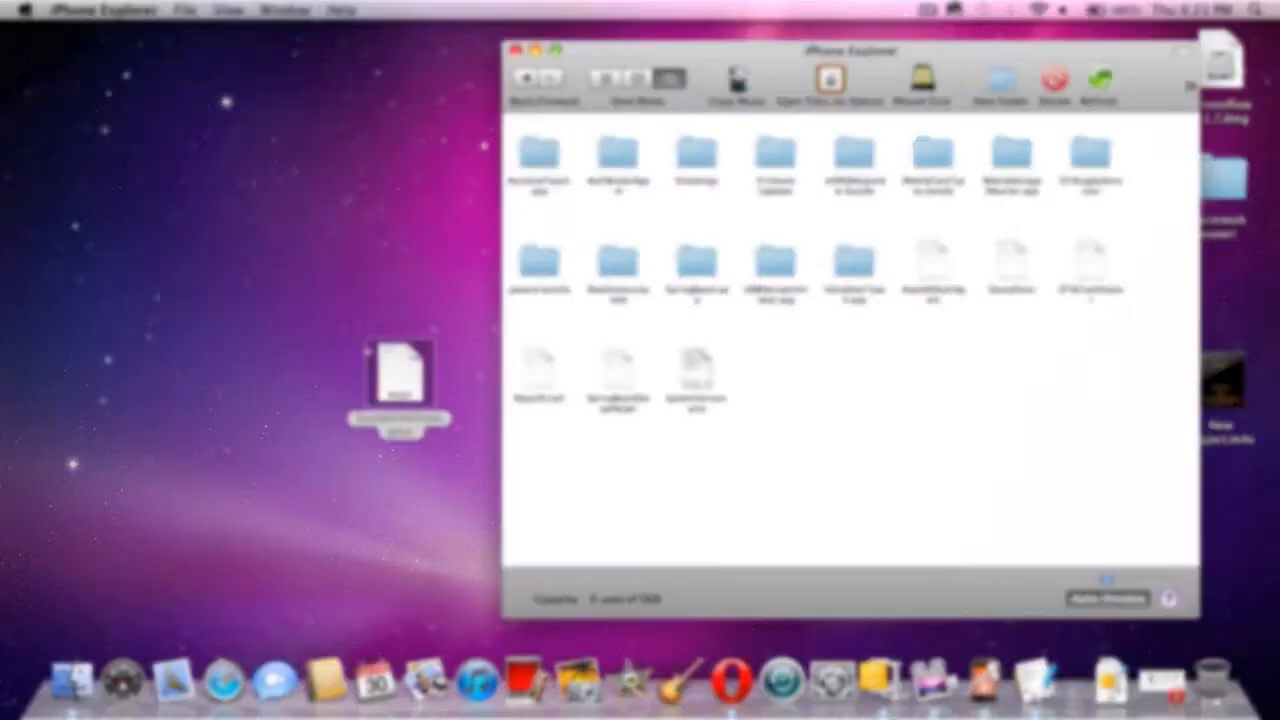
{"action": "left_click", "coordinate": [516, 52]}
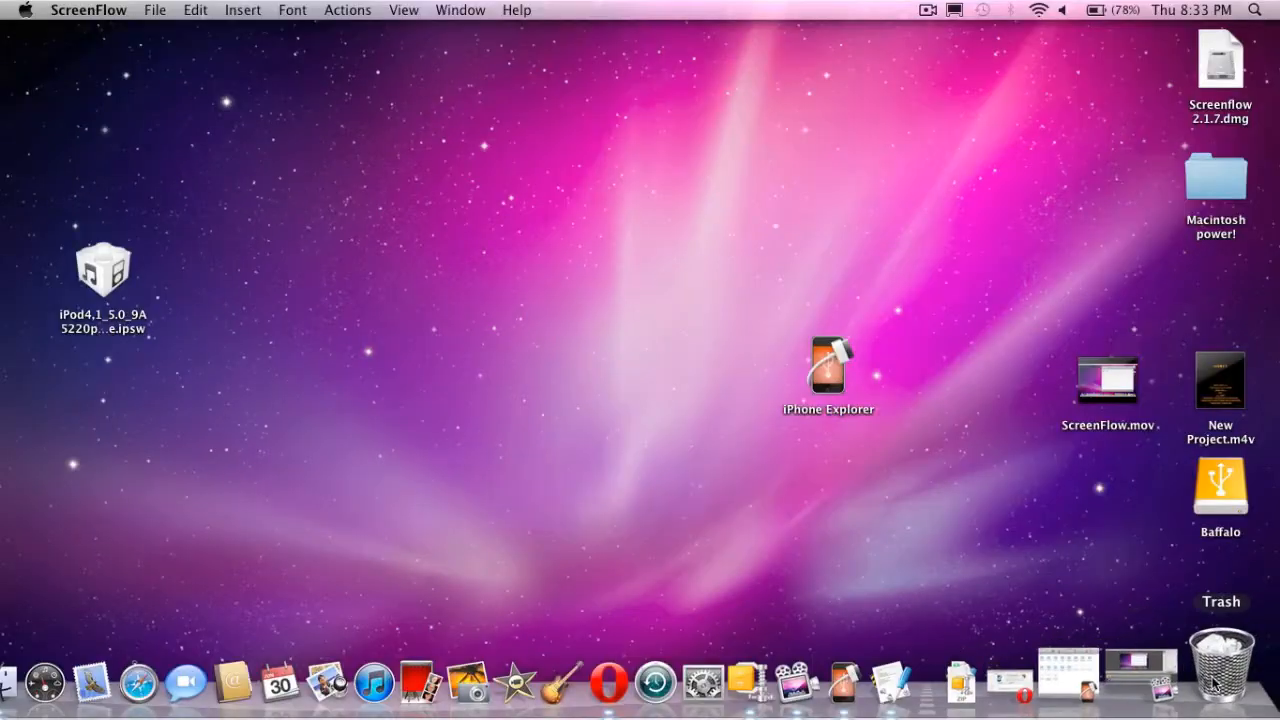
Launch redsn0w from the redsn0w_mac_0.9.8b1.zip archive in Downloads
{"action": "left_click", "coordinate": [1024, 680]}
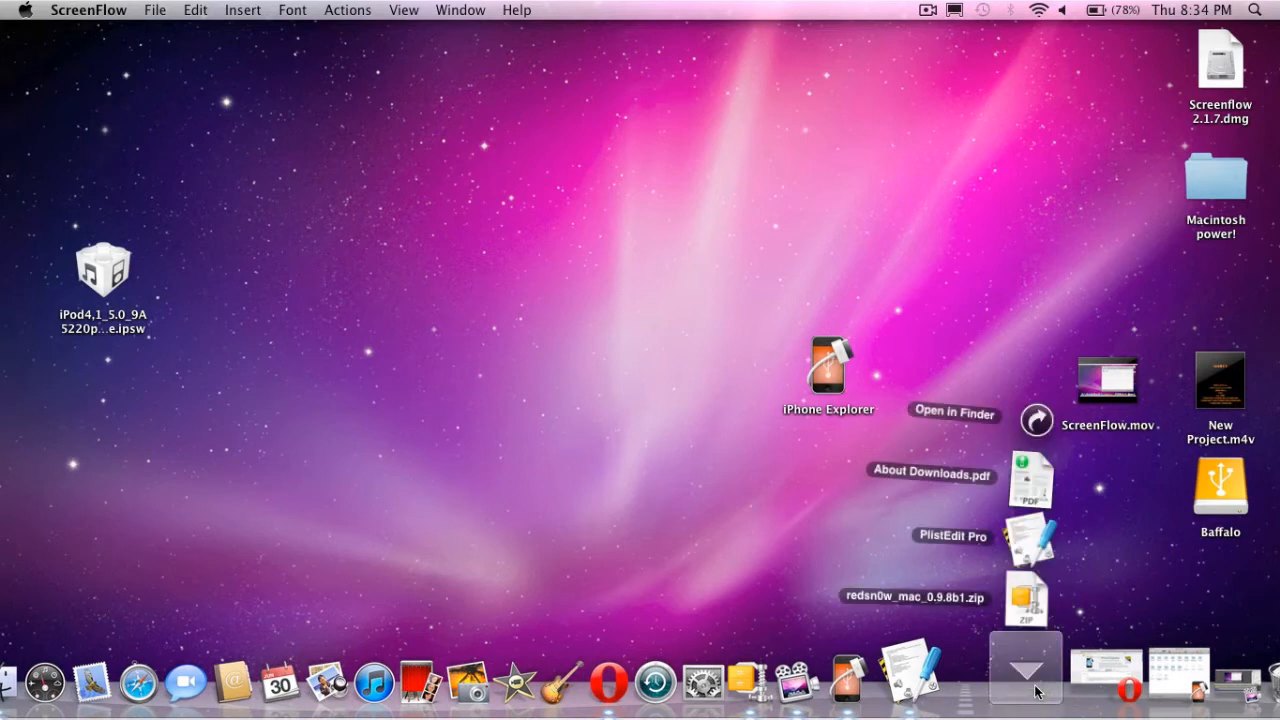
{"action": "double_click", "coordinate": [1024, 598]}
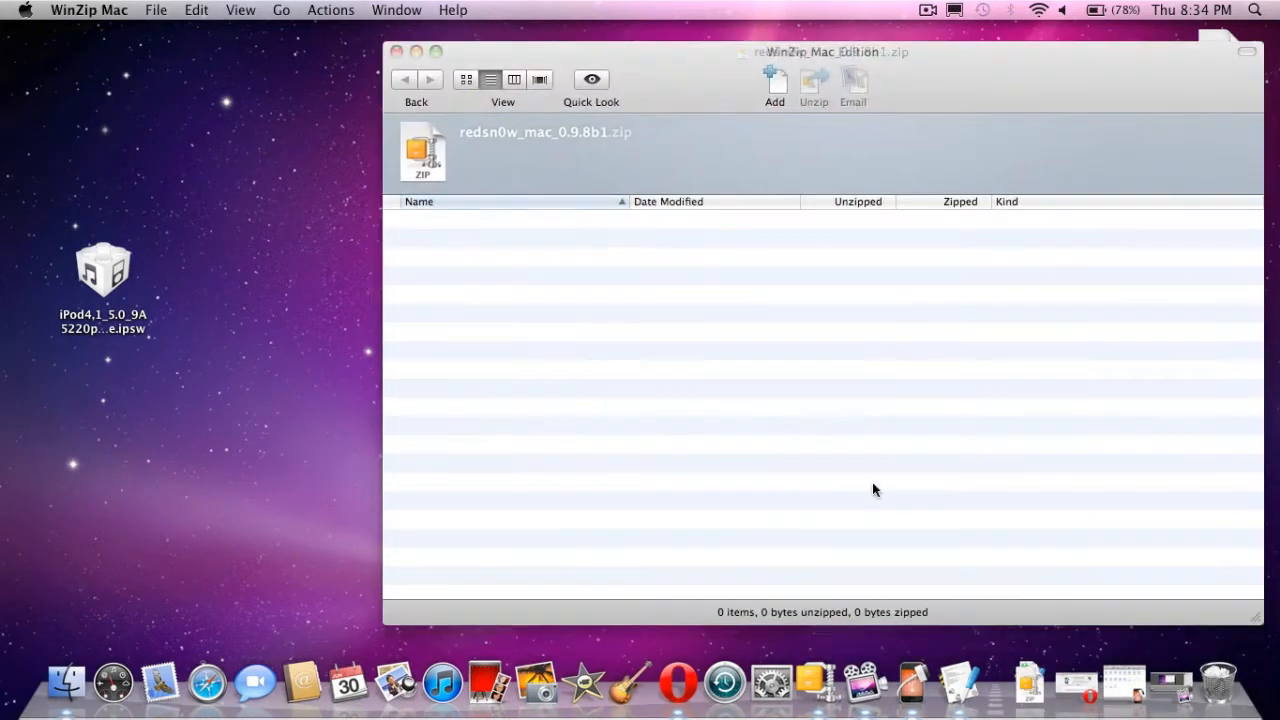
{"action": "right_click", "coordinate": [472, 276]}
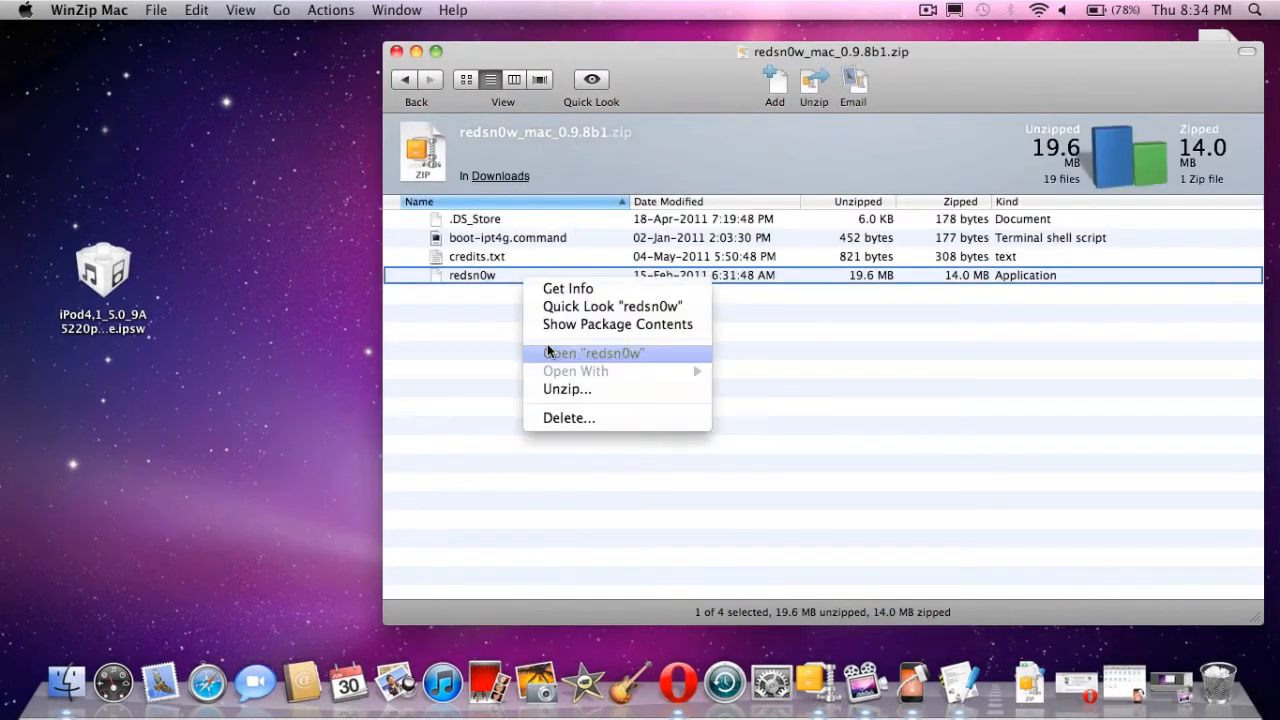
{"action": "left_click", "coordinate": [592, 352]}
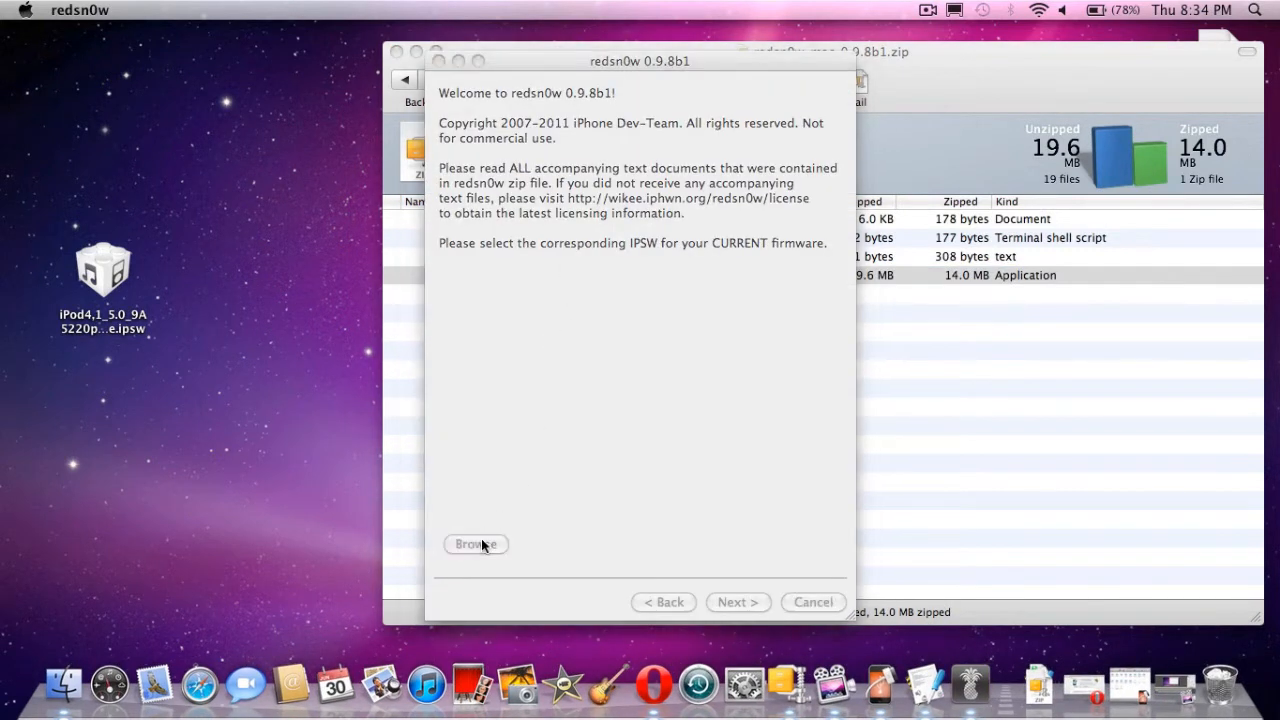
Select the iPod4,1 iOS 5.0 IPSW from the Desktop and continue once identified
{"action": "left_click", "coordinate": [476, 544]}
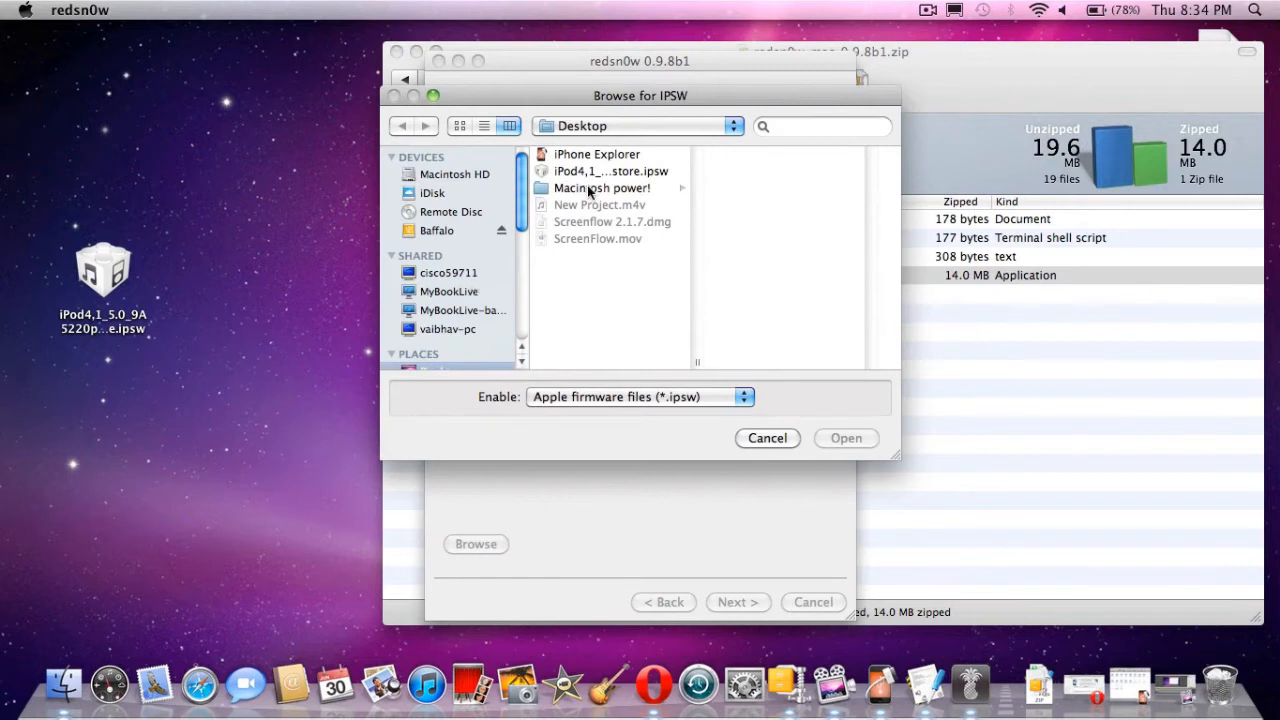
{"action": "mouse_move", "coordinate": [598, 216]}
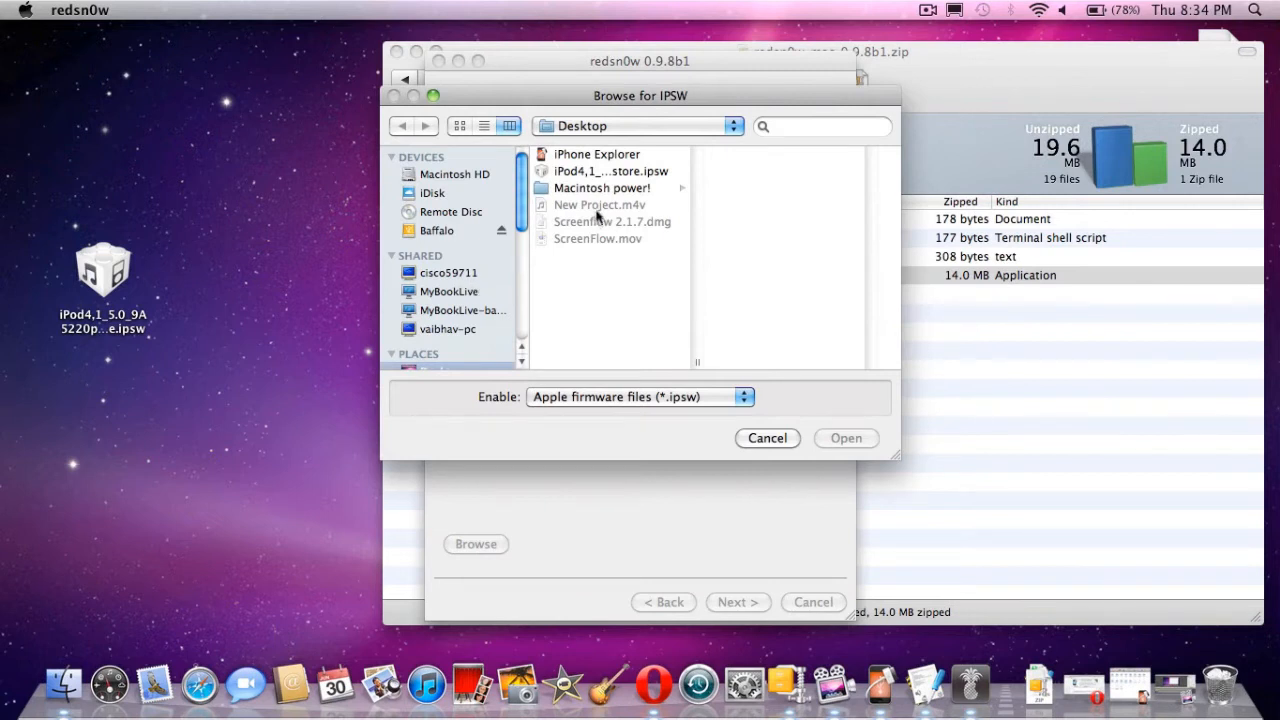
{"action": "left_click", "coordinate": [844, 438]}
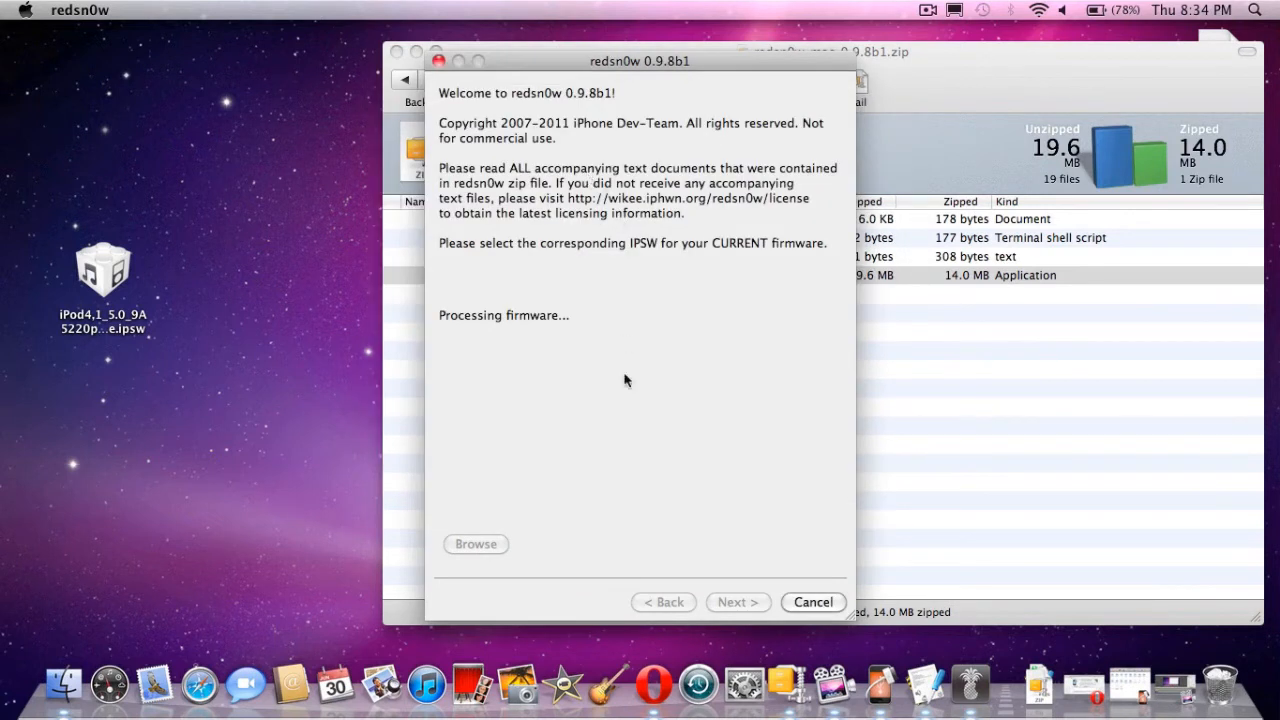
{"action": "mouse_move", "coordinate": [640, 418]}
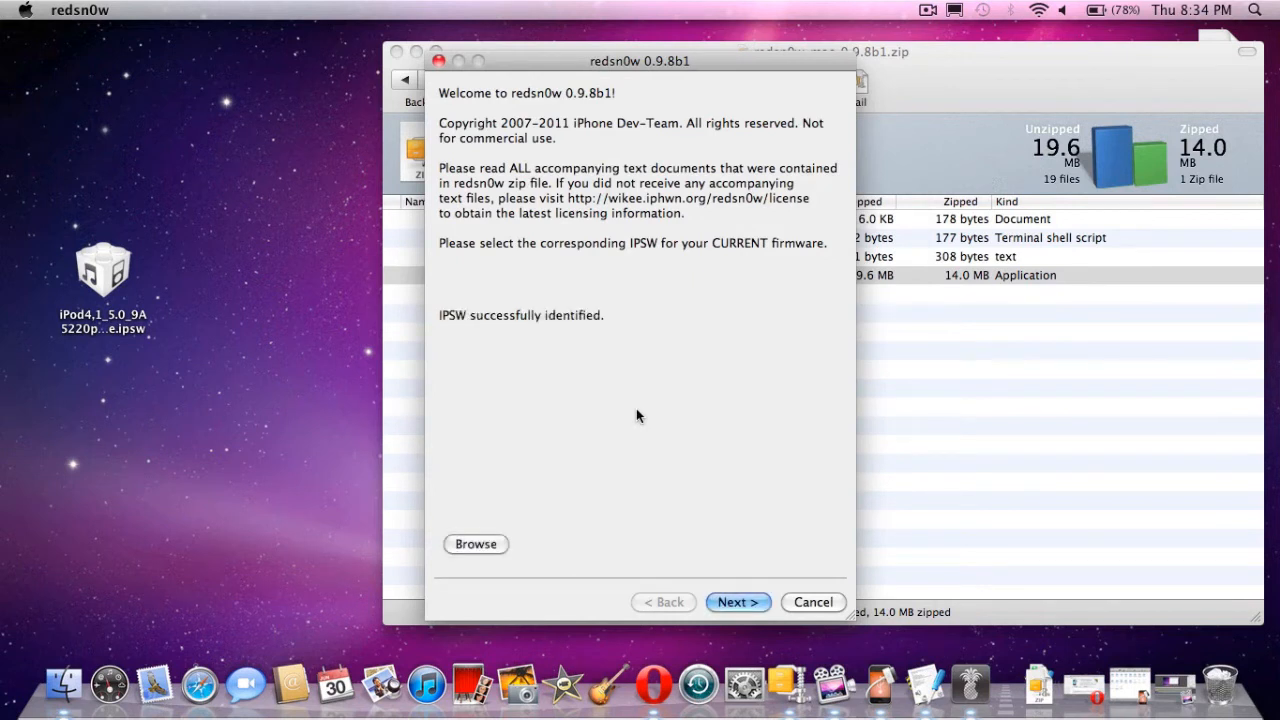
{"action": "left_click", "coordinate": [738, 600]}
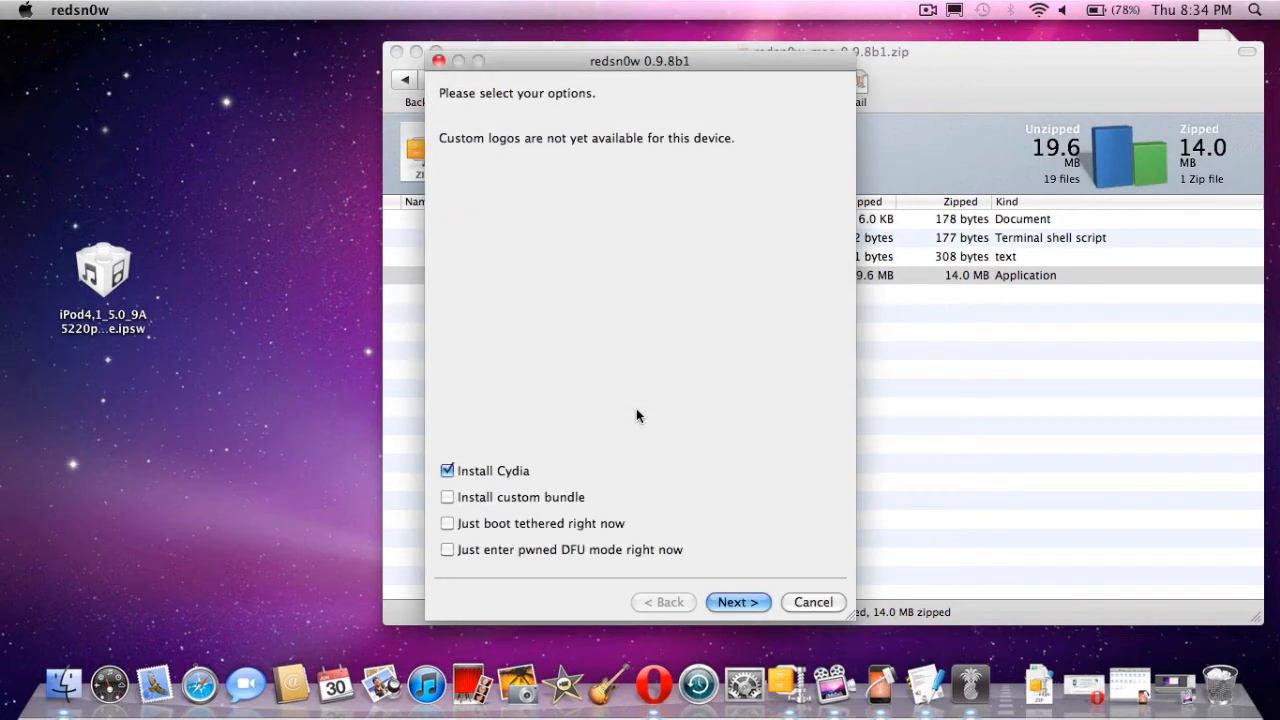
{"action": "mouse_move", "coordinate": [452, 532]}
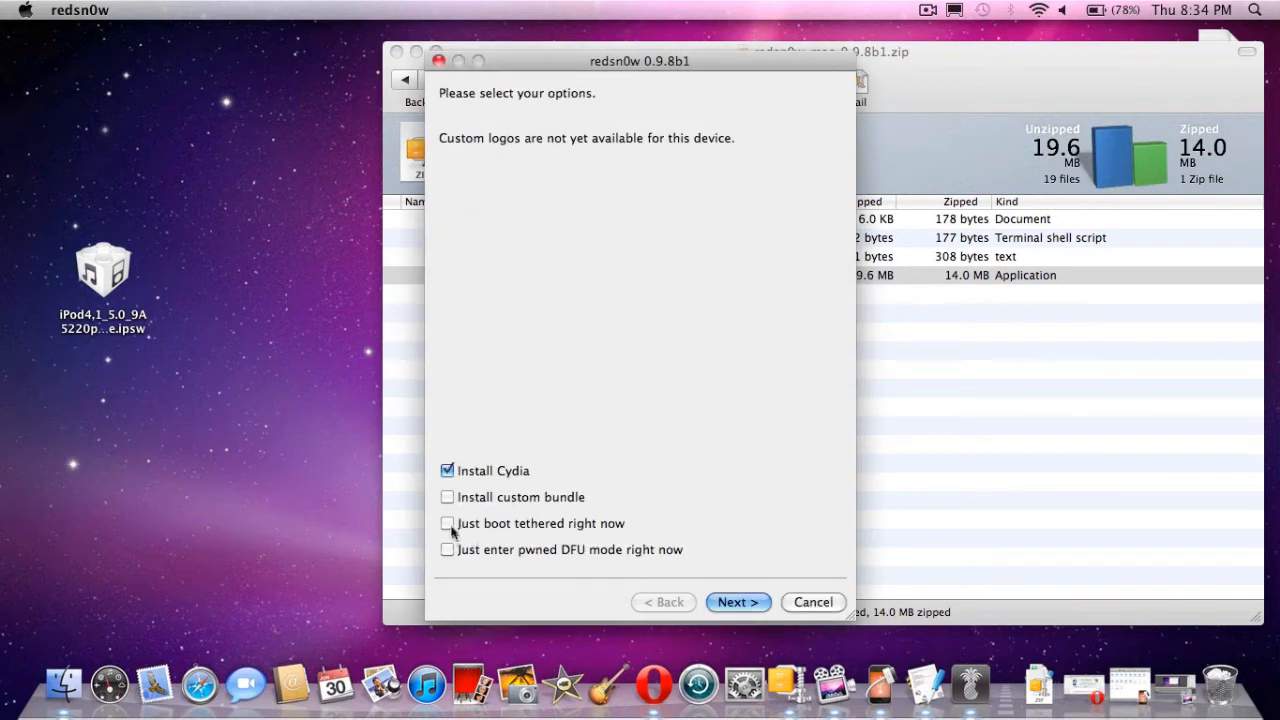
Choose 'Just boot tethered right now' instead of Install Cydia and proceed to DFU instructions
{"action": "left_click", "coordinate": [448, 524]}
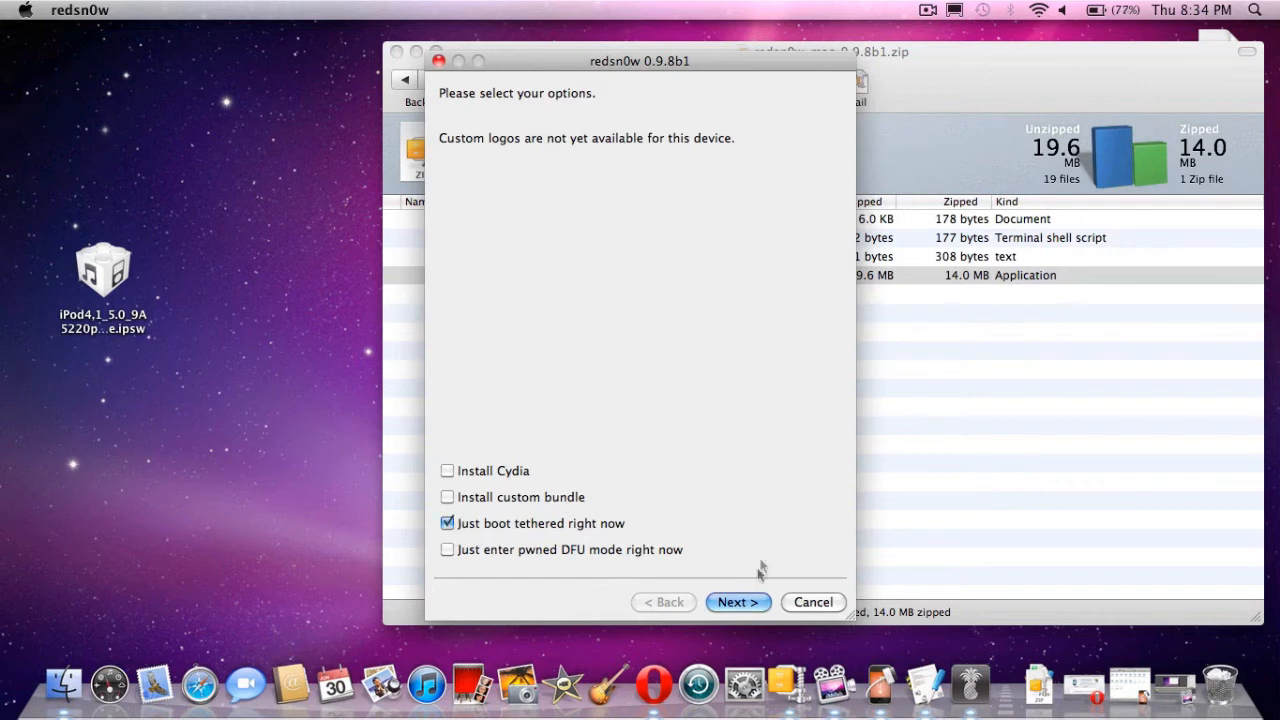
{"action": "left_click", "coordinate": [738, 602]}
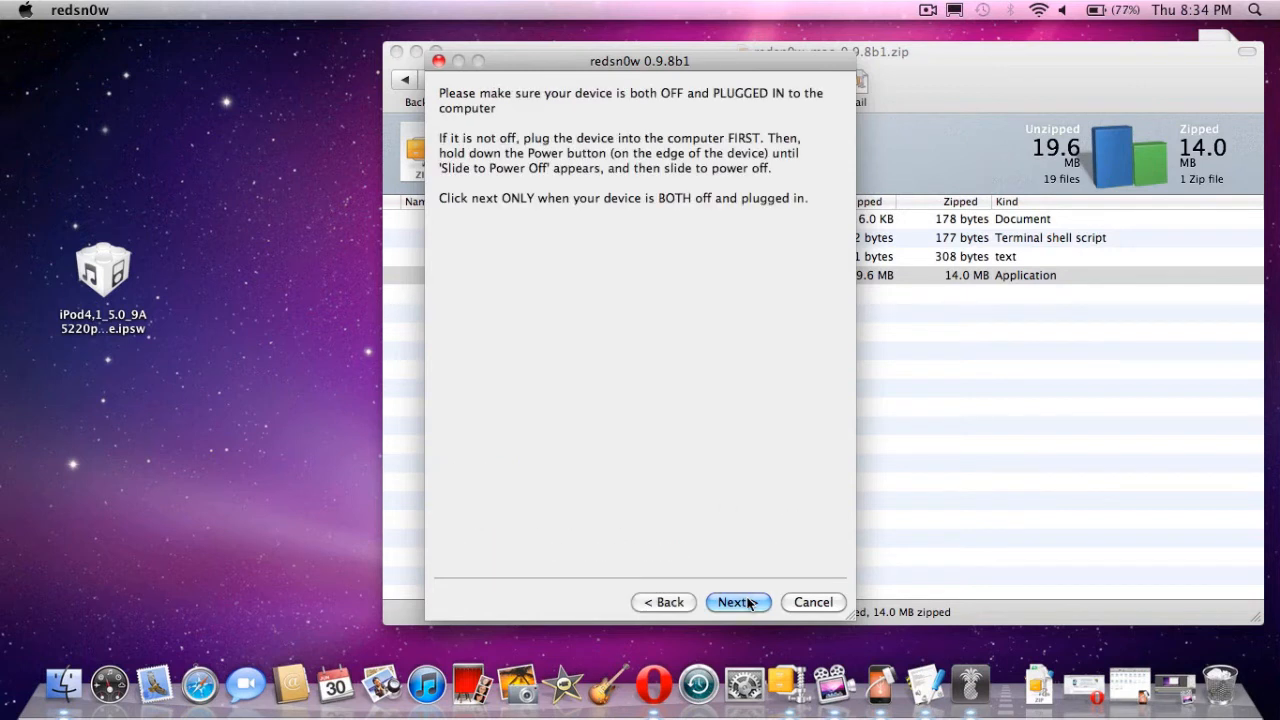
{"action": "left_click", "coordinate": [738, 602]}
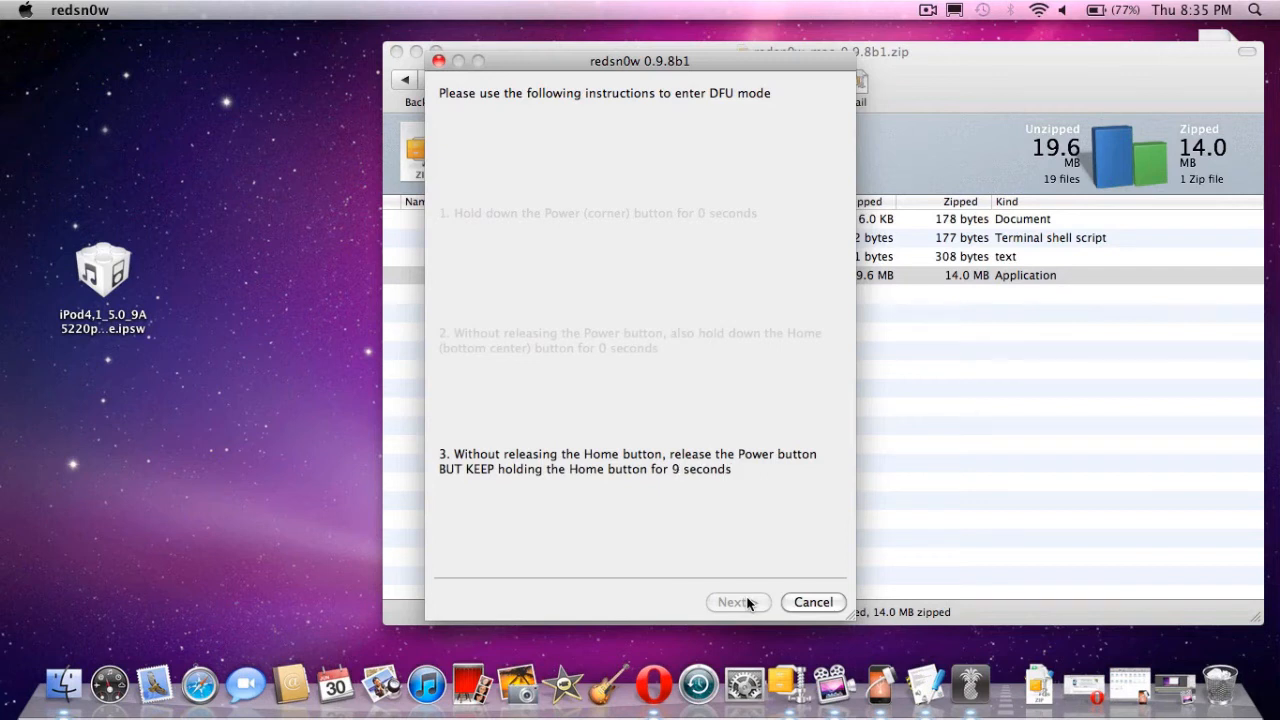
Finish redsn0w after the tethered boot and continue iPod setup with Restore from iTunes
{"action": "left_click", "coordinate": [736, 602]}
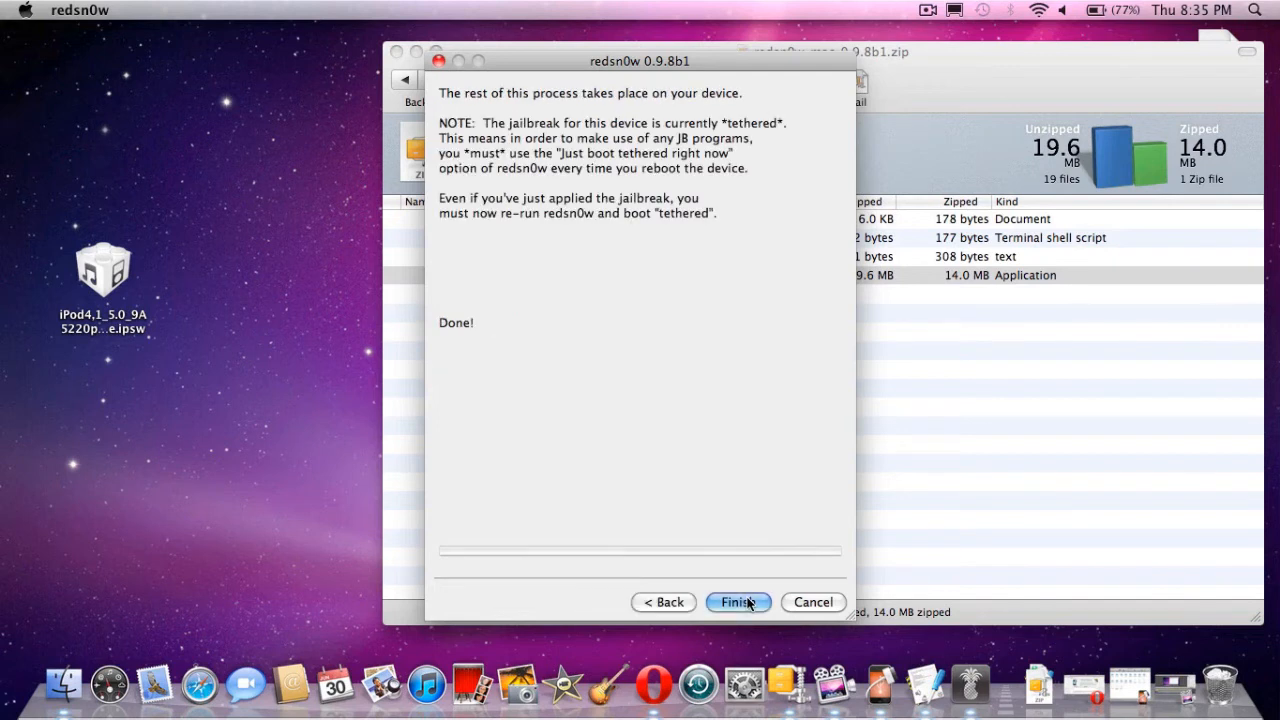
{"action": "left_click", "coordinate": [738, 600]}
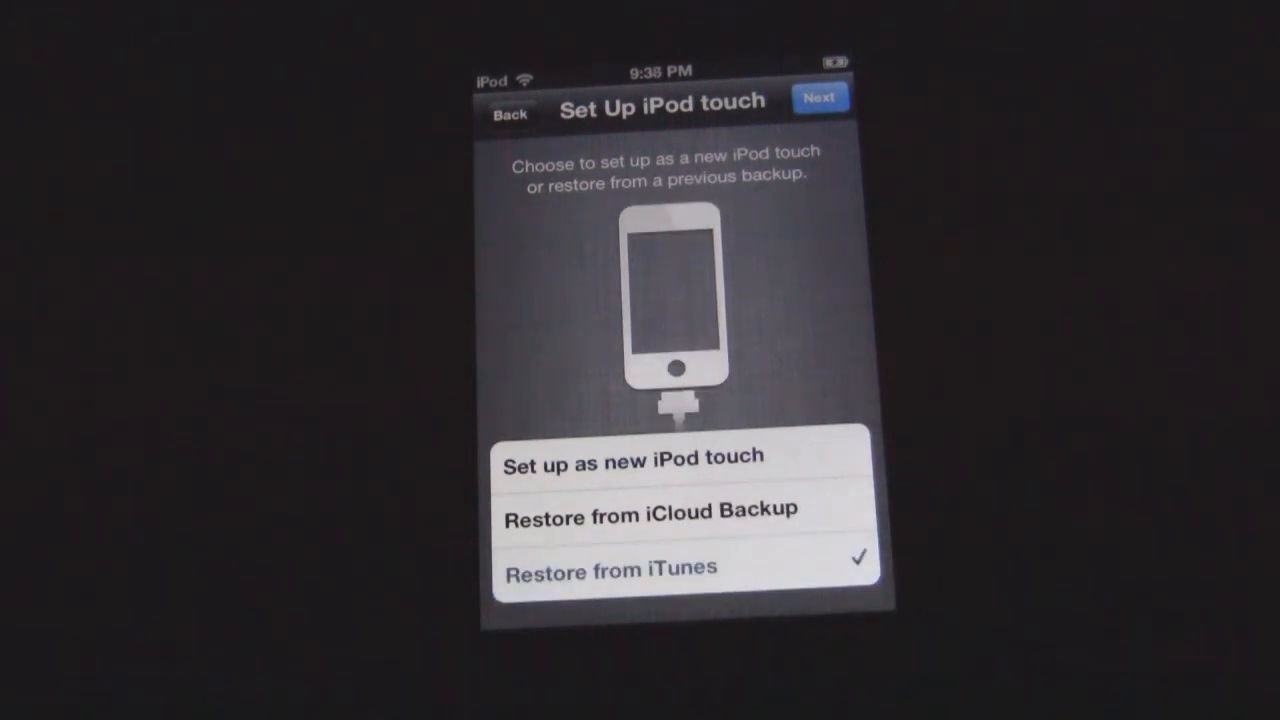
{"action": "left_click", "coordinate": [820, 96]}
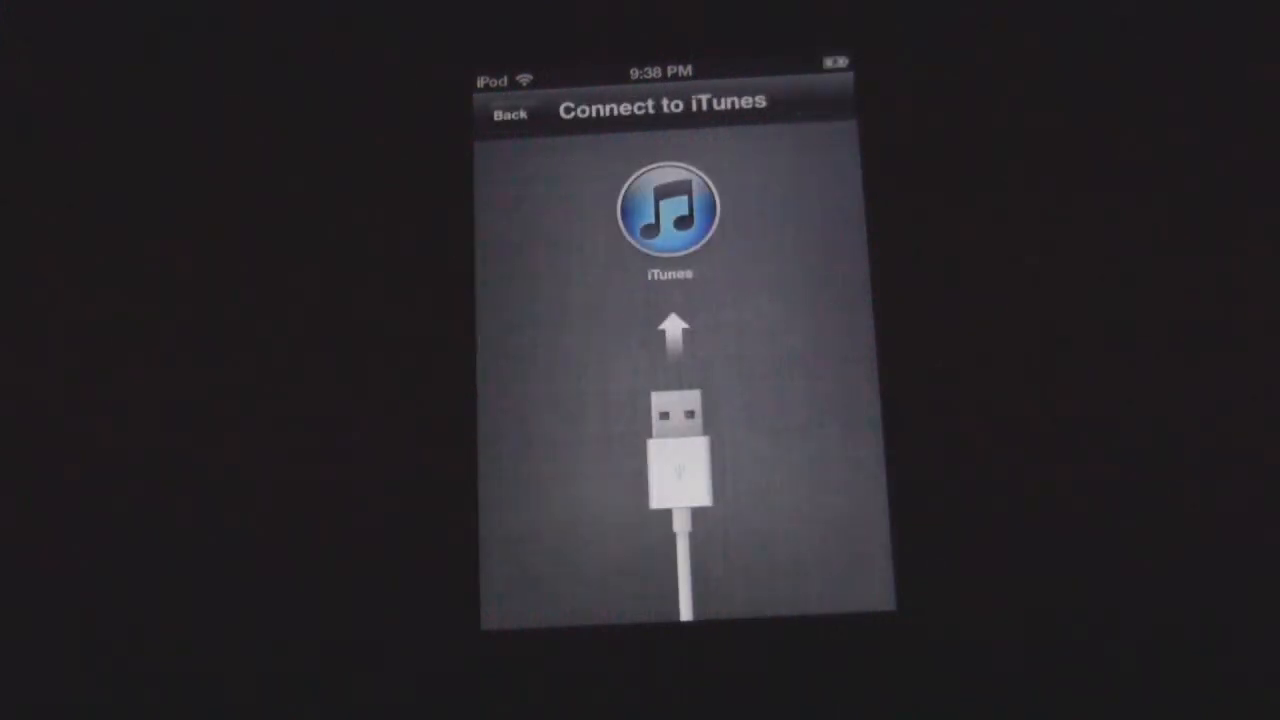